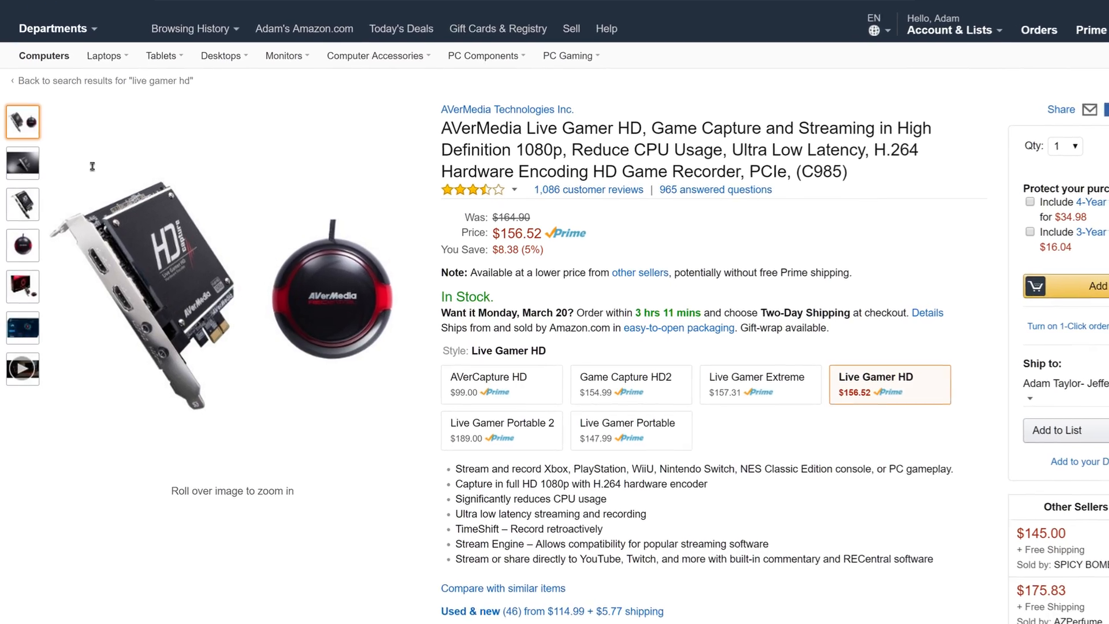
Keep HDMI as the video input and Digital Audio Interface as device audio, leaving colour settings unchanged
scroll("down", 3)
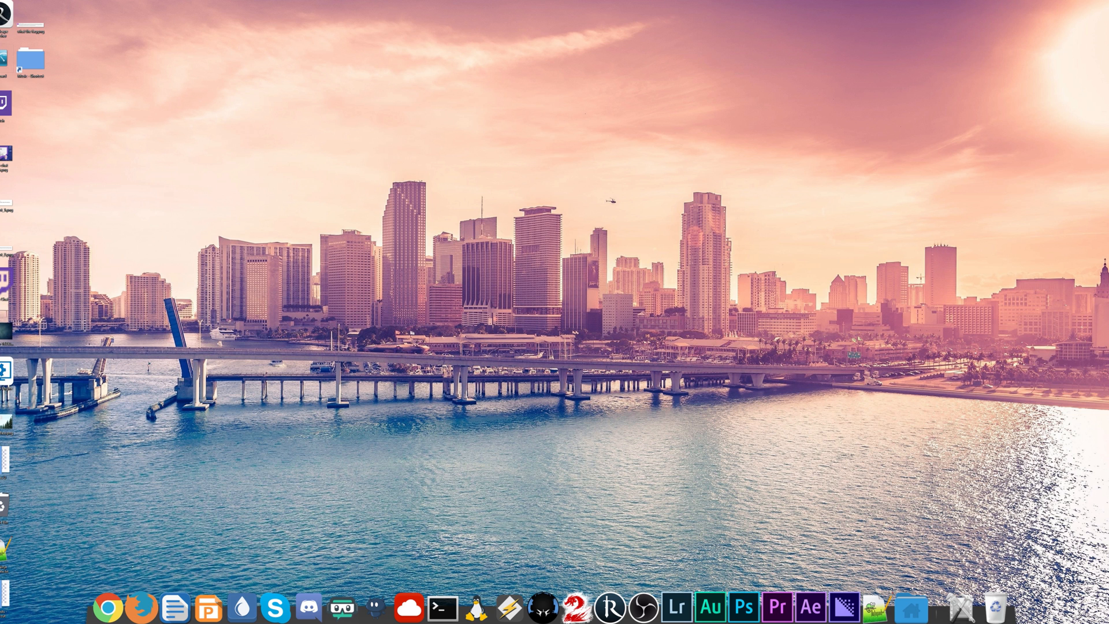
mouse_move(235, 135)
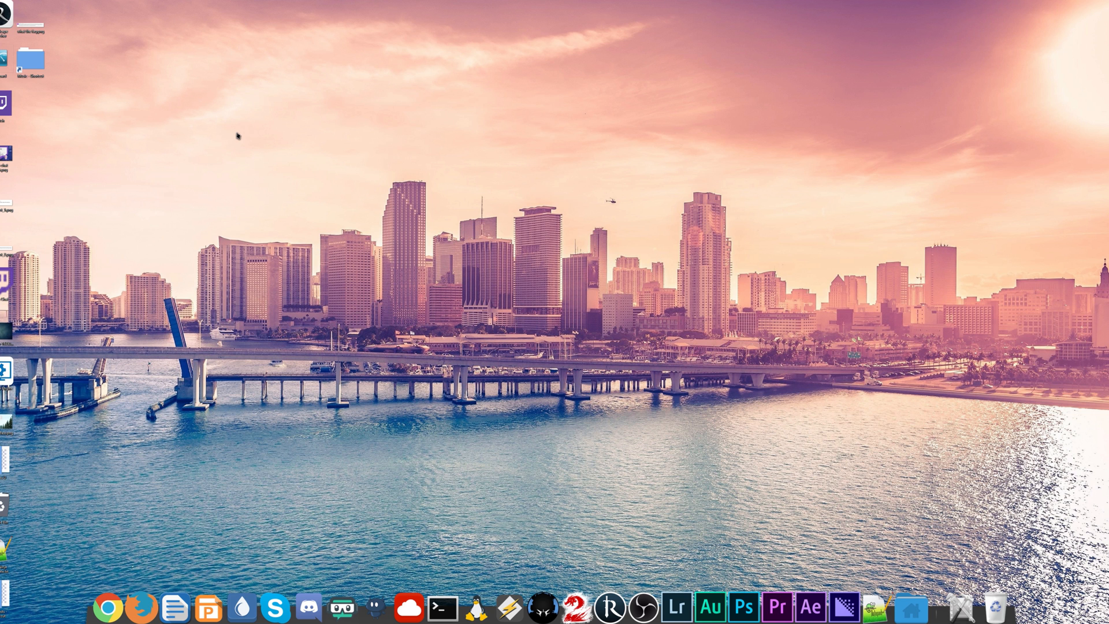
mouse_move(305, 72)
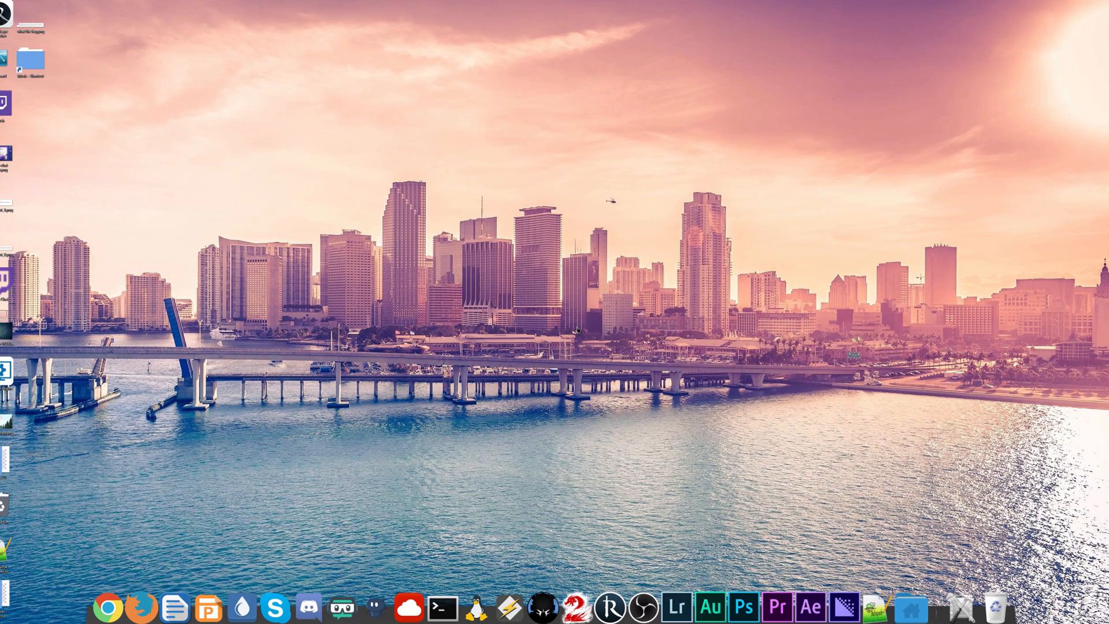
mouse_move(578, 330)
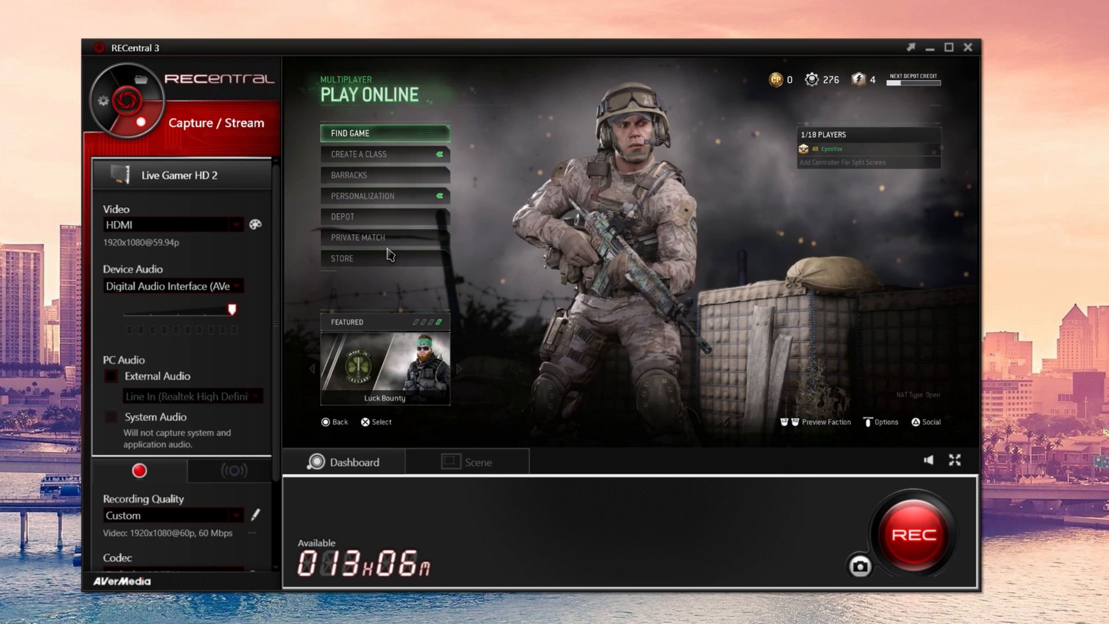
left_click(234, 224)
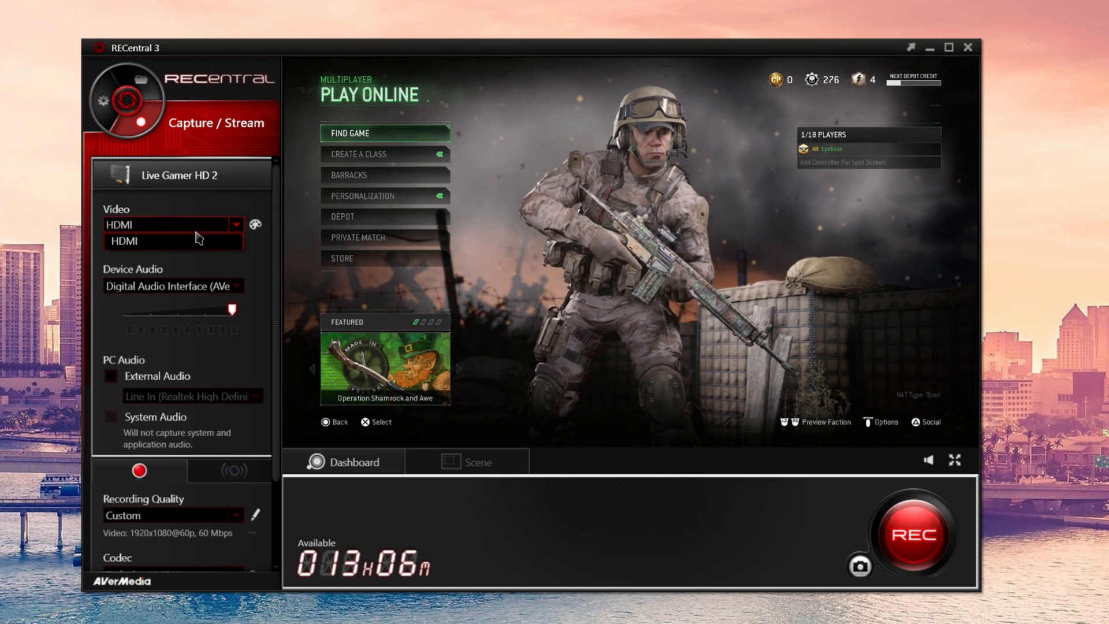
left_click(255, 225)
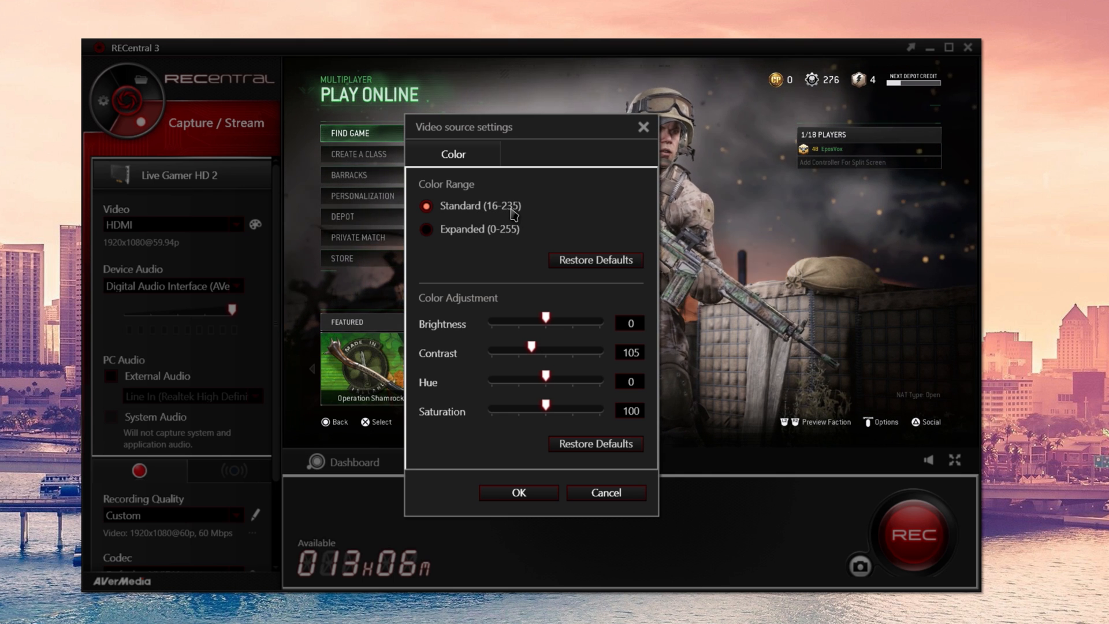
mouse_move(427, 229)
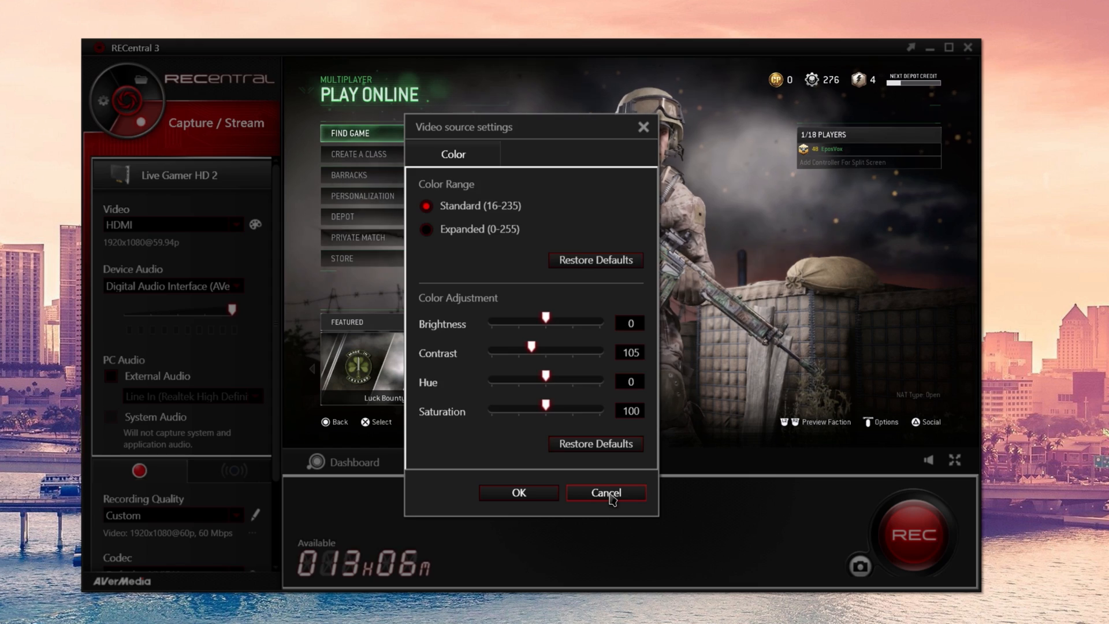
left_click(604, 492)
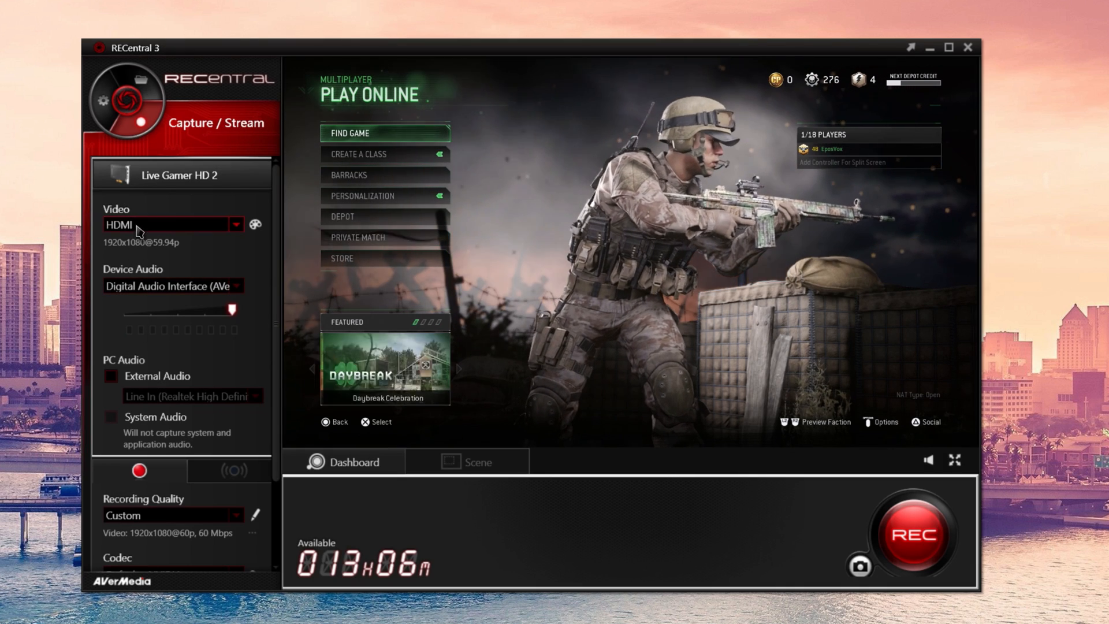
left_click(235, 224)
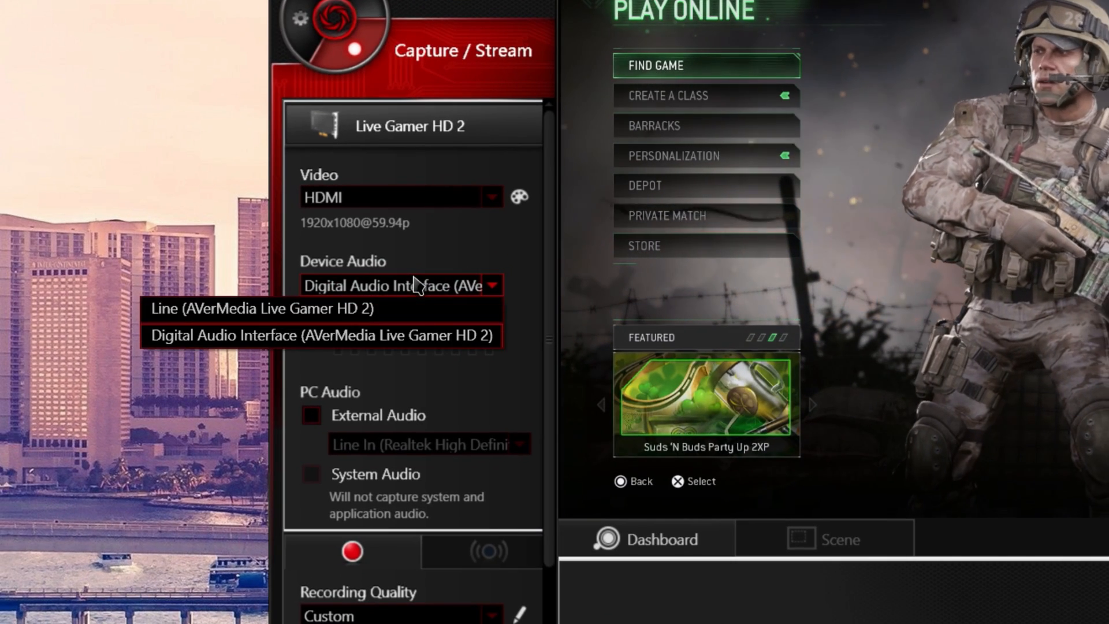
left_click(324, 335)
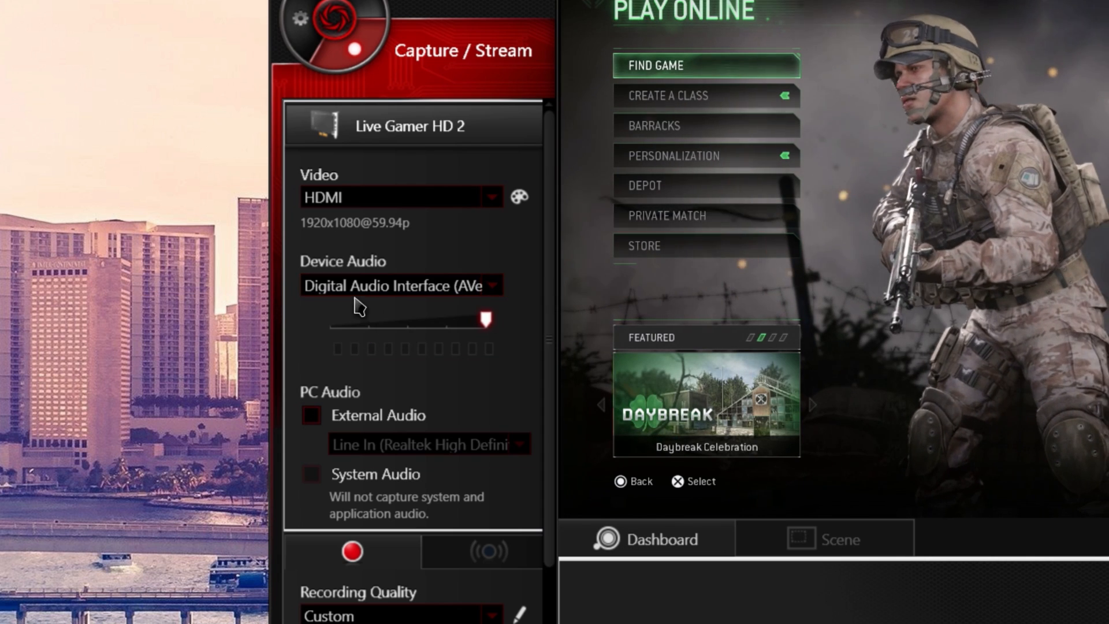
left_click(492, 286)
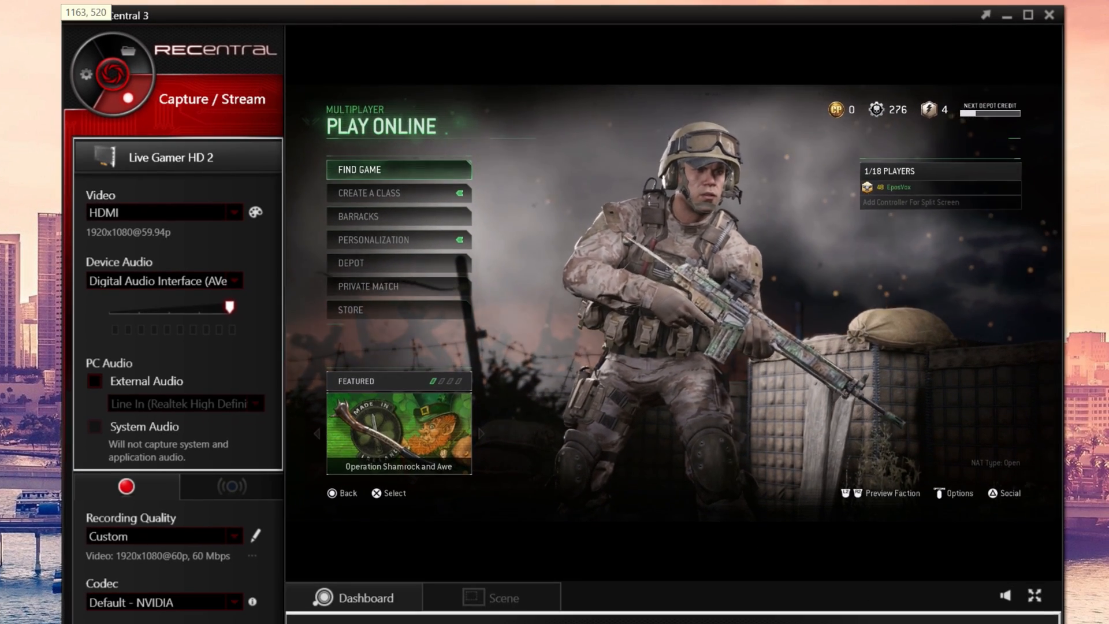
Browse the About, General, Microphone and Social Network Accounts settings pages, then move on to Media Share
left_click(86, 75)
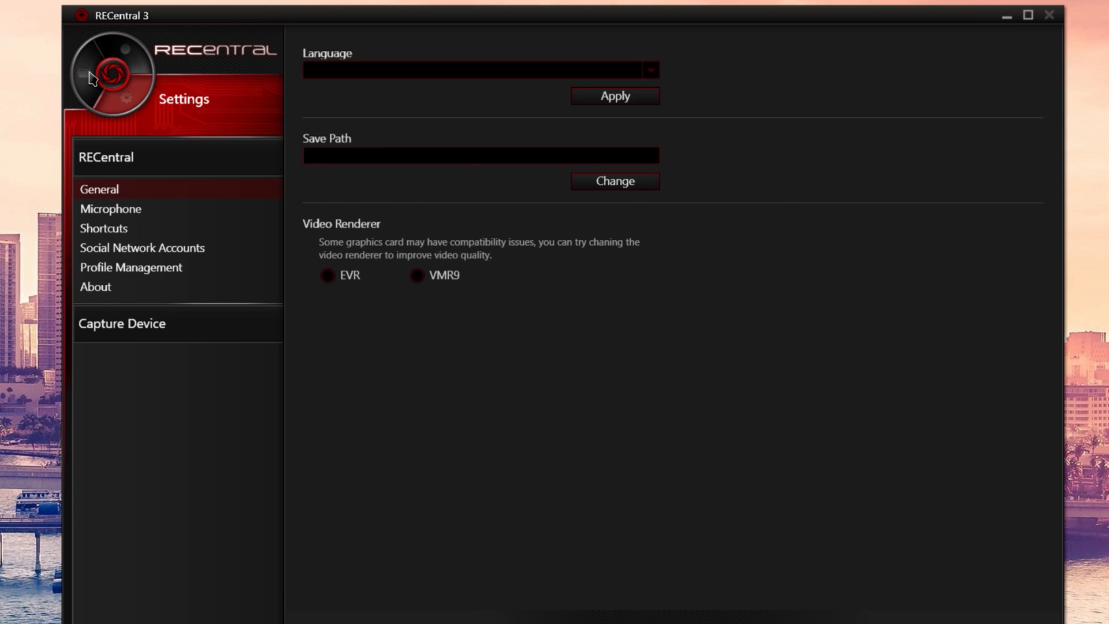
left_click(93, 287)
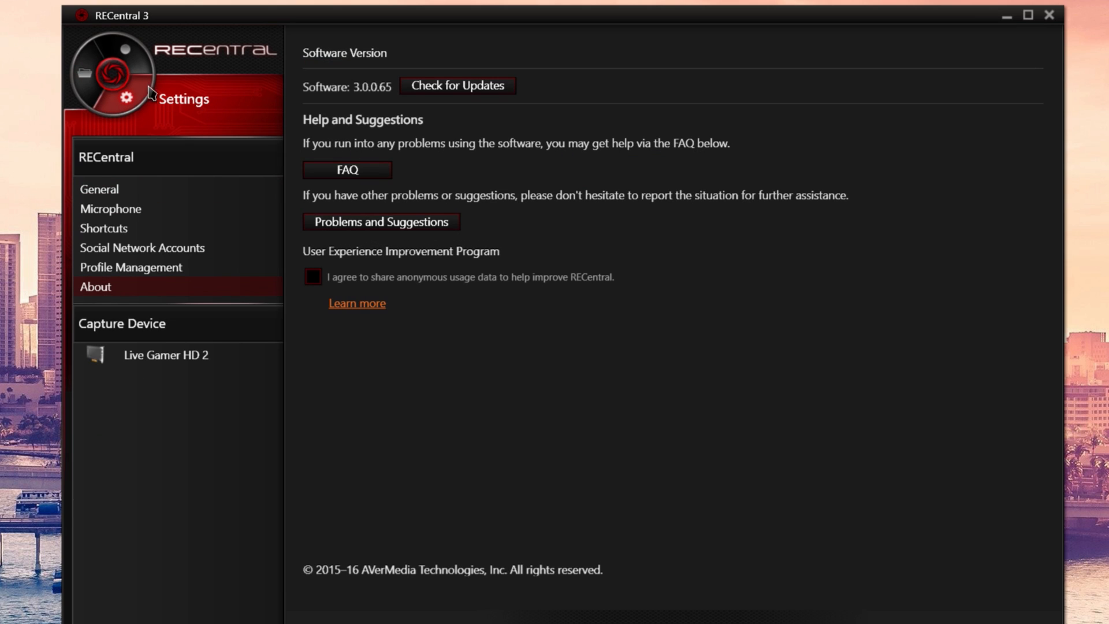
mouse_move(120, 189)
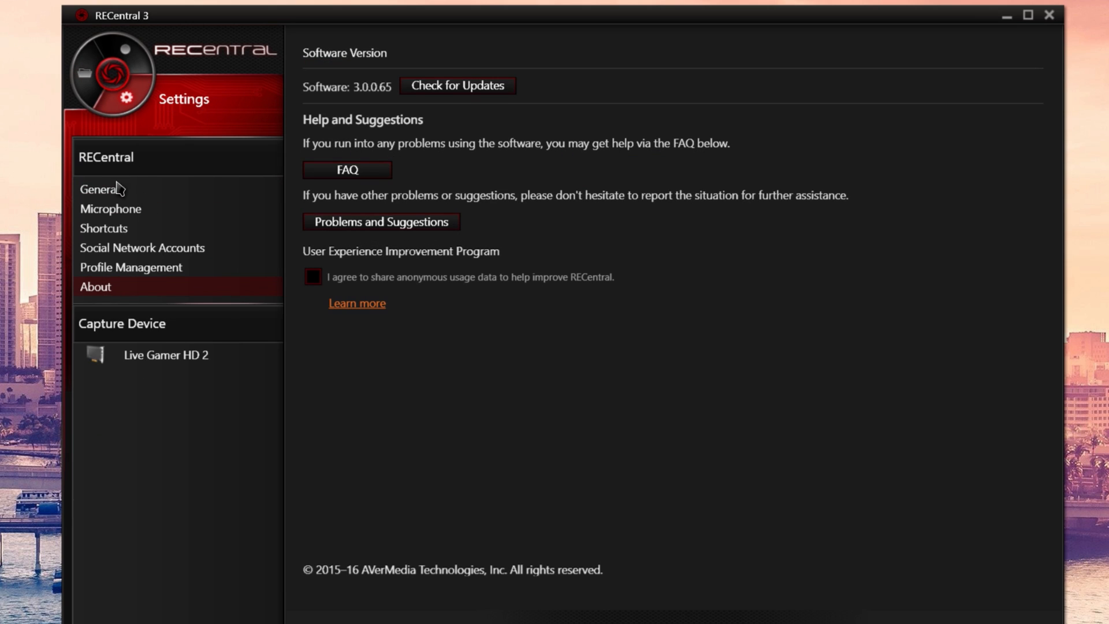
left_click(100, 189)
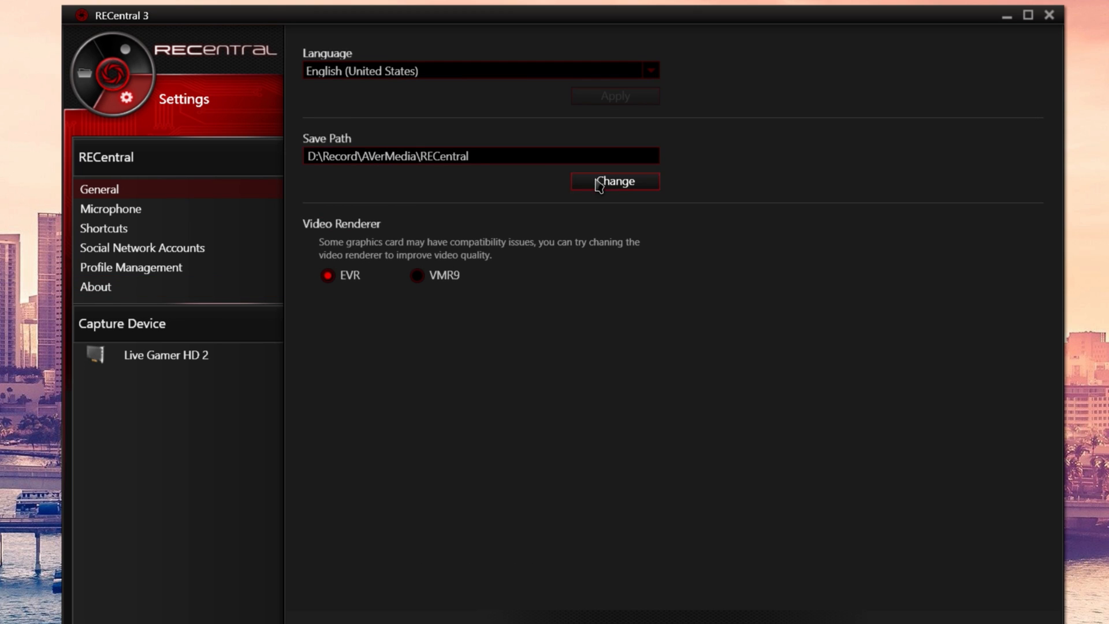
mouse_move(328, 122)
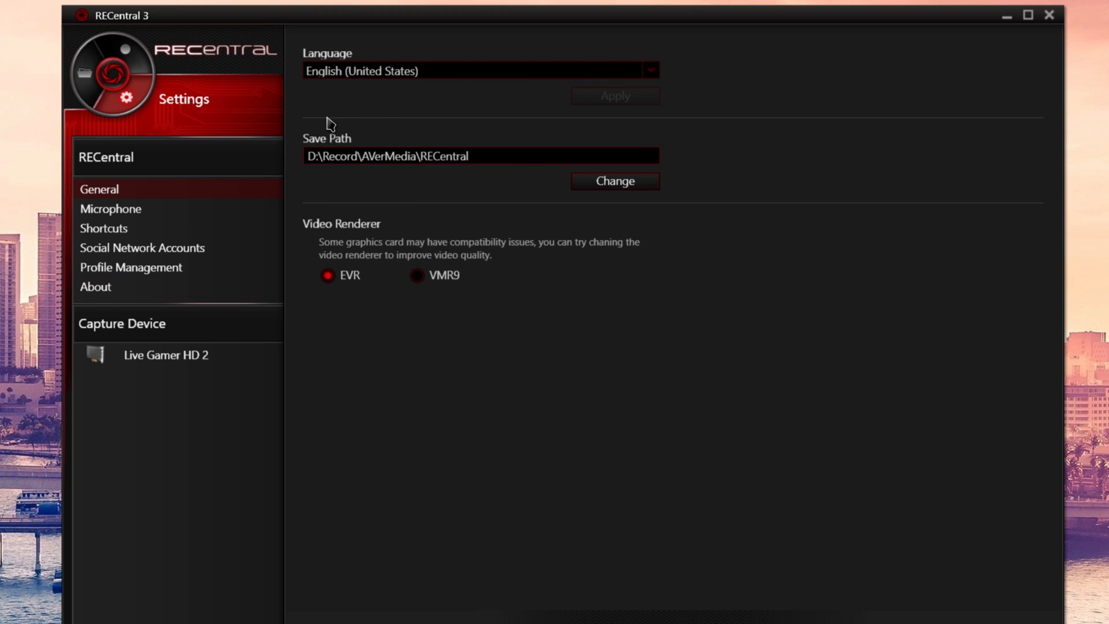
left_click(110, 209)
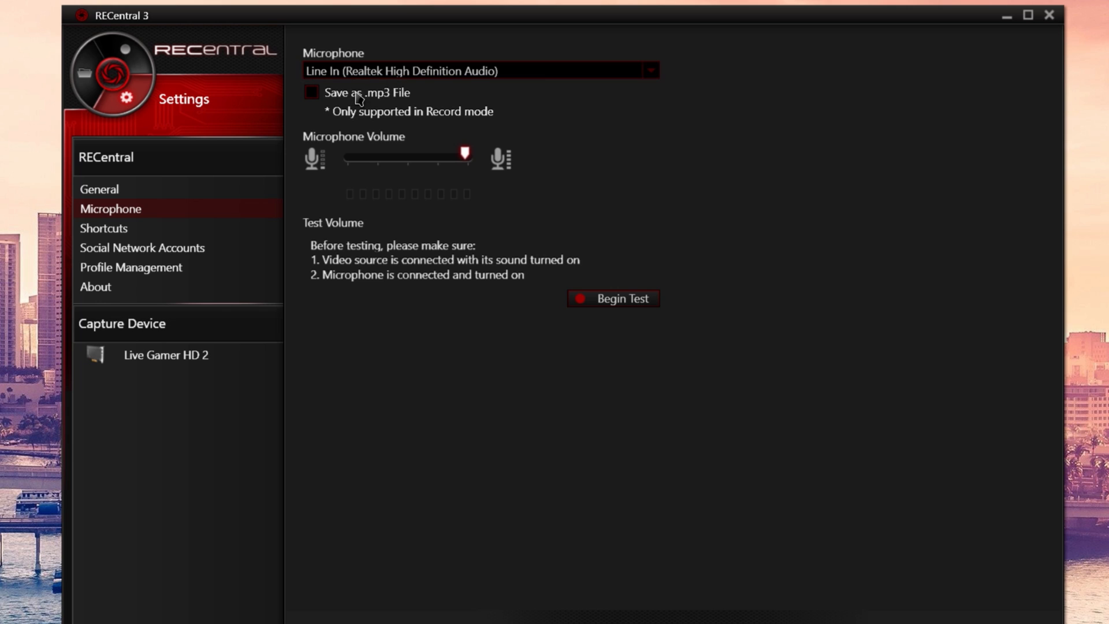
mouse_move(388, 157)
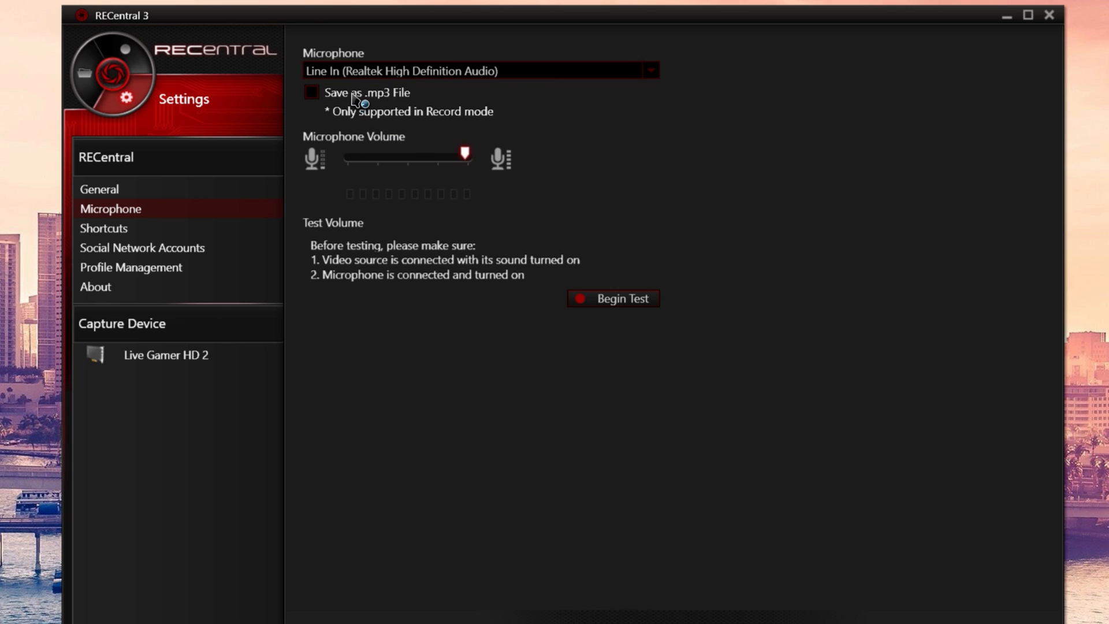
mouse_move(386, 114)
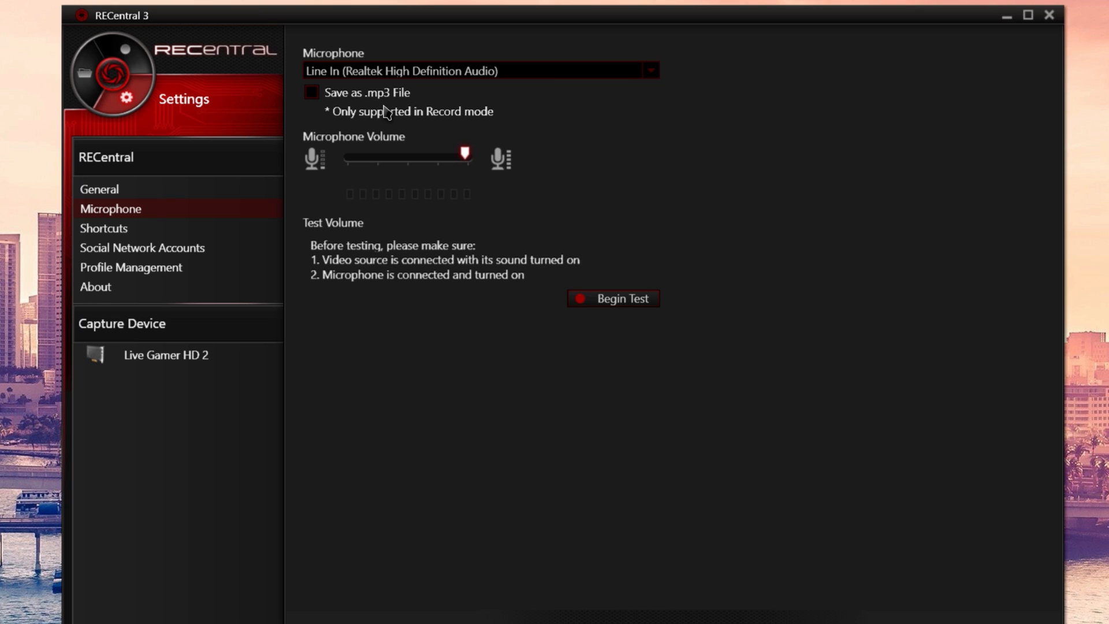
mouse_move(245, 257)
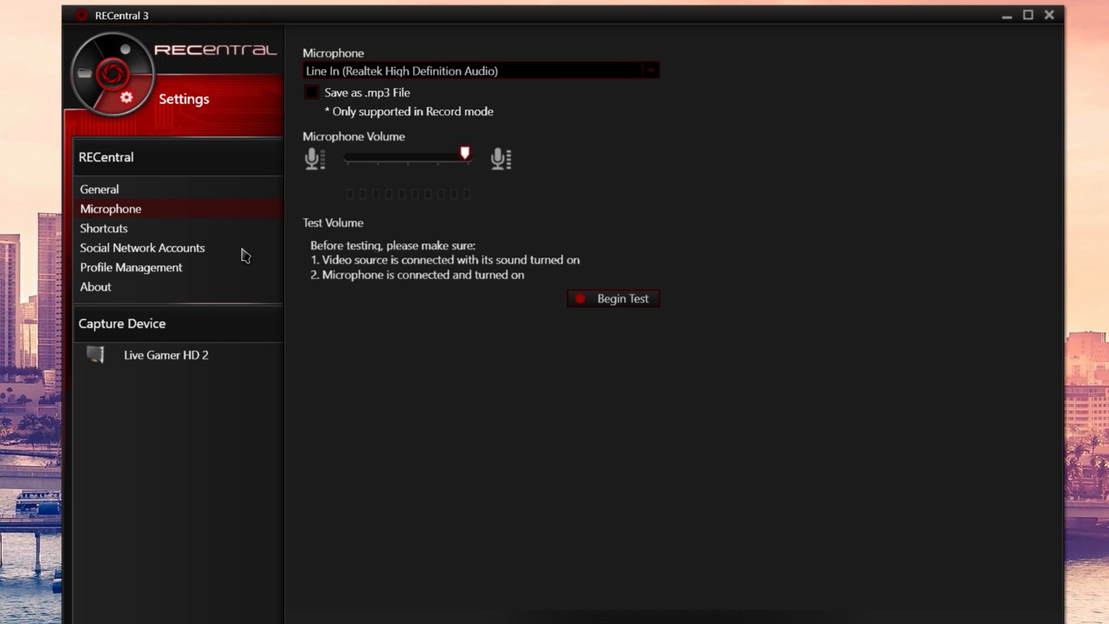
left_click(142, 248)
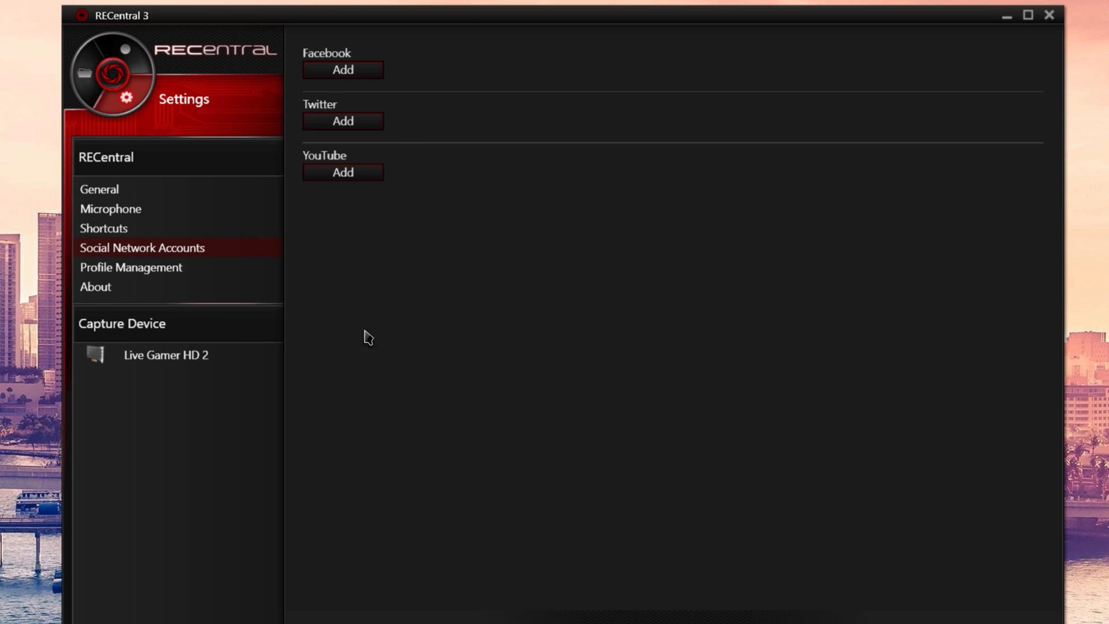
mouse_move(125, 108)
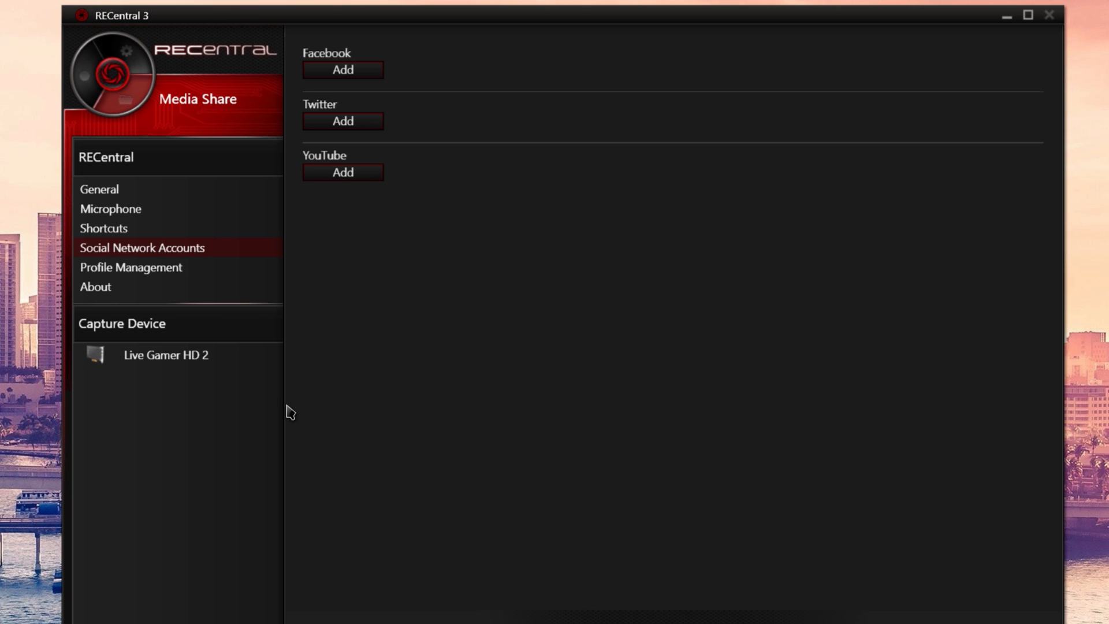
left_click(124, 97)
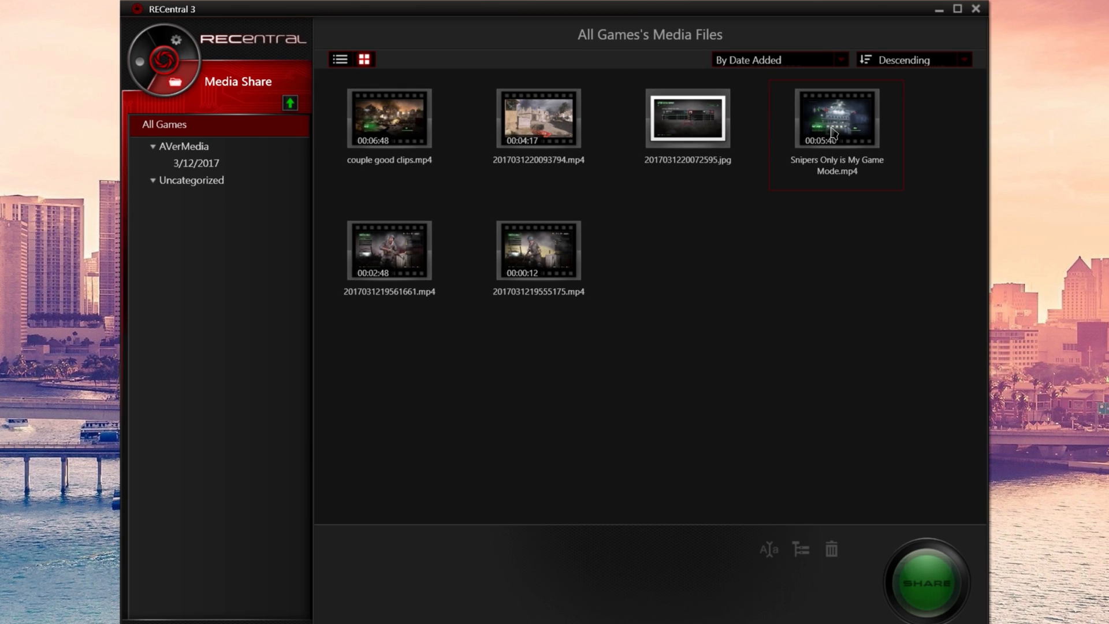
Show the details of the Snipers Only is My Game Mode.mp4 clip and open it
left_click(837, 118)
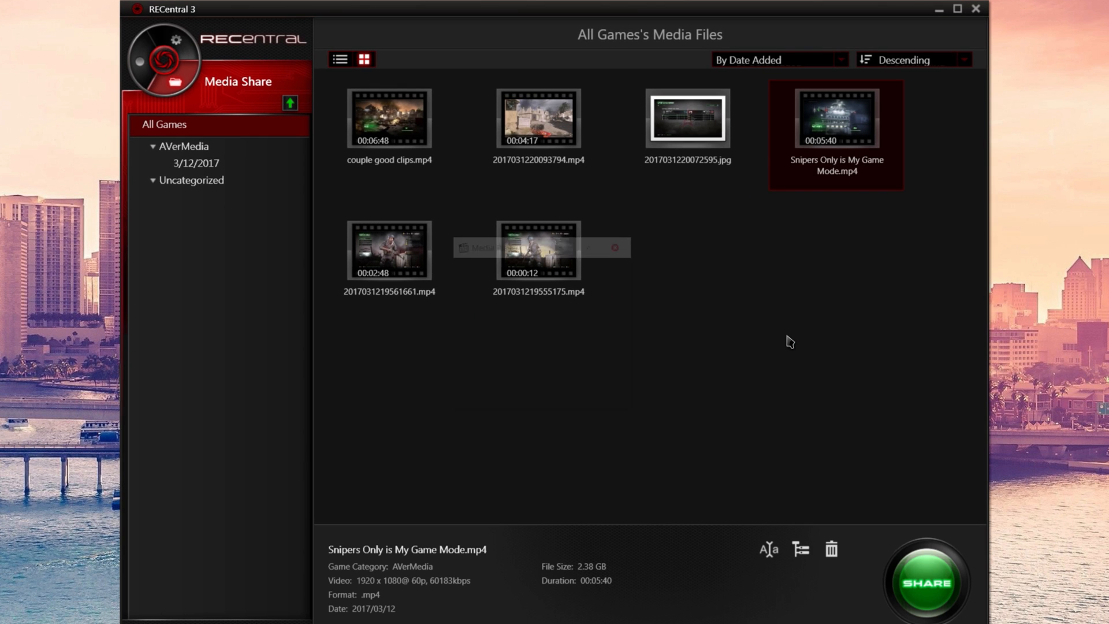
double_click(837, 118)
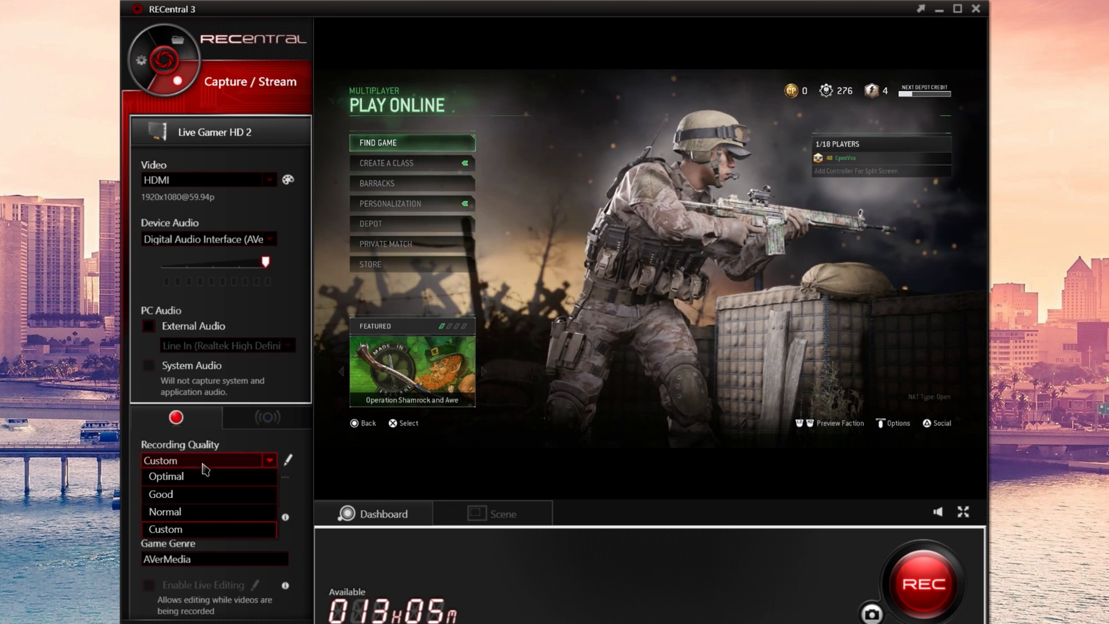
Keep the Custom recording quality preset and bring up its quality settings dialog
left_click(165, 460)
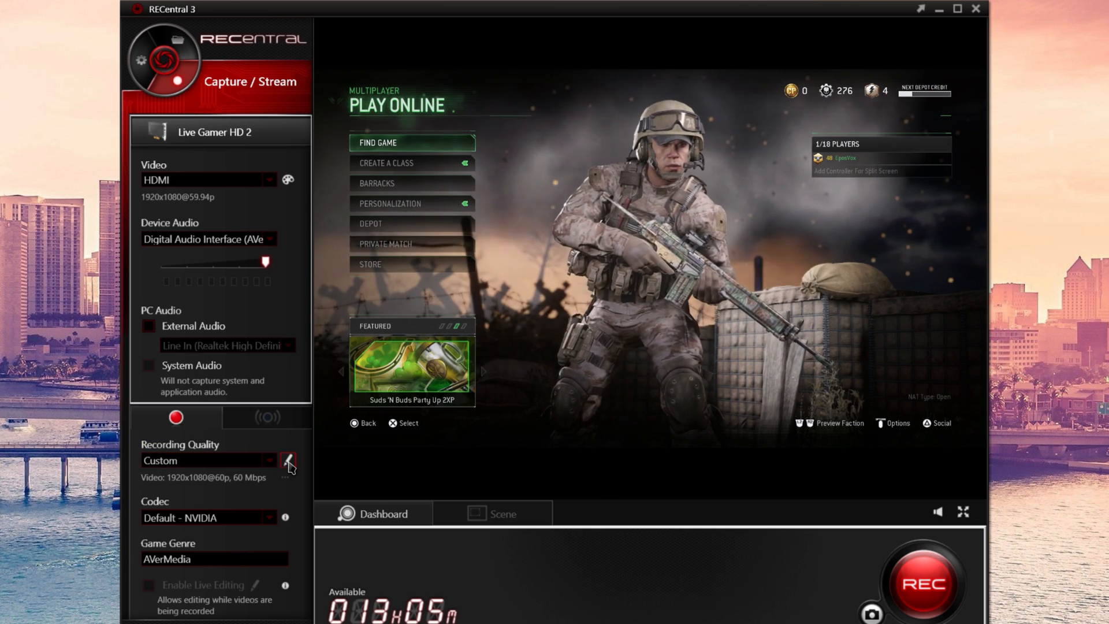
left_click(288, 463)
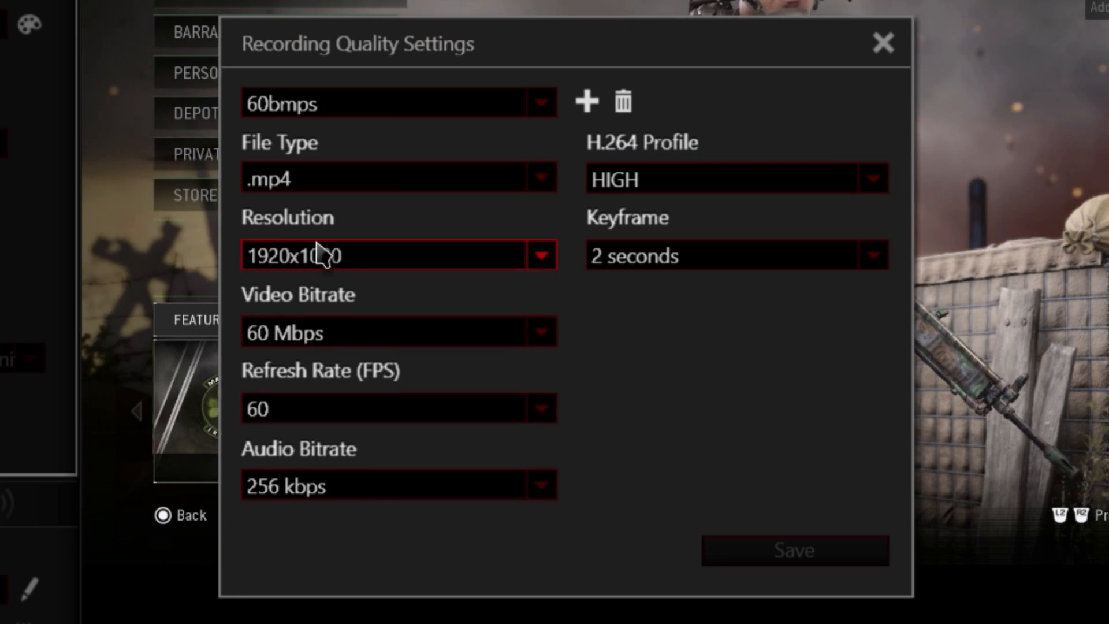
mouse_move(690, 273)
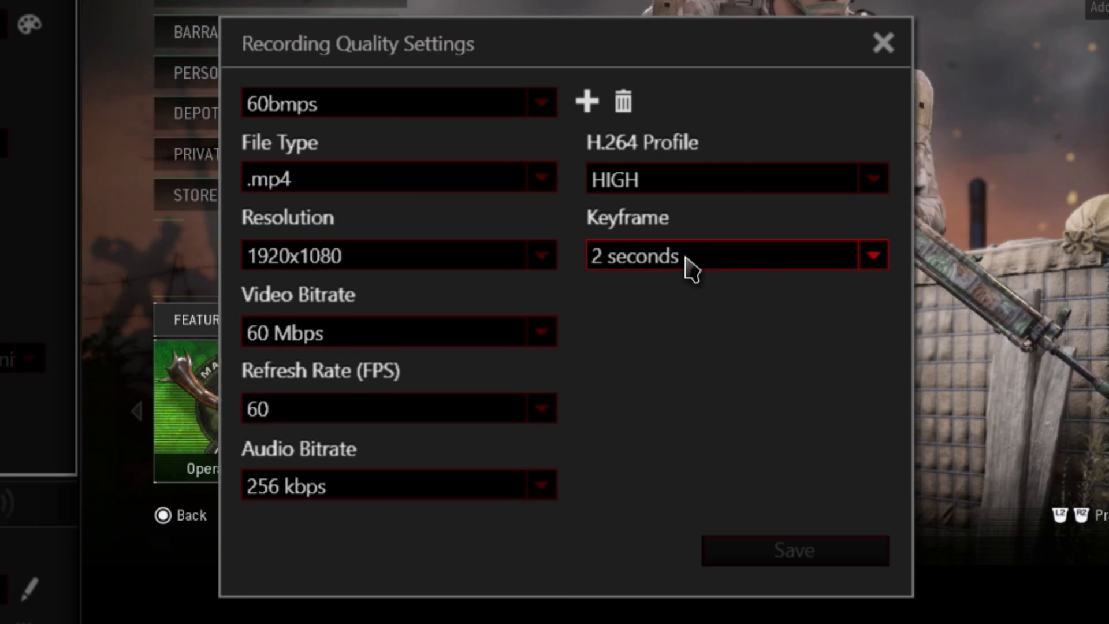
left_click(721, 255)
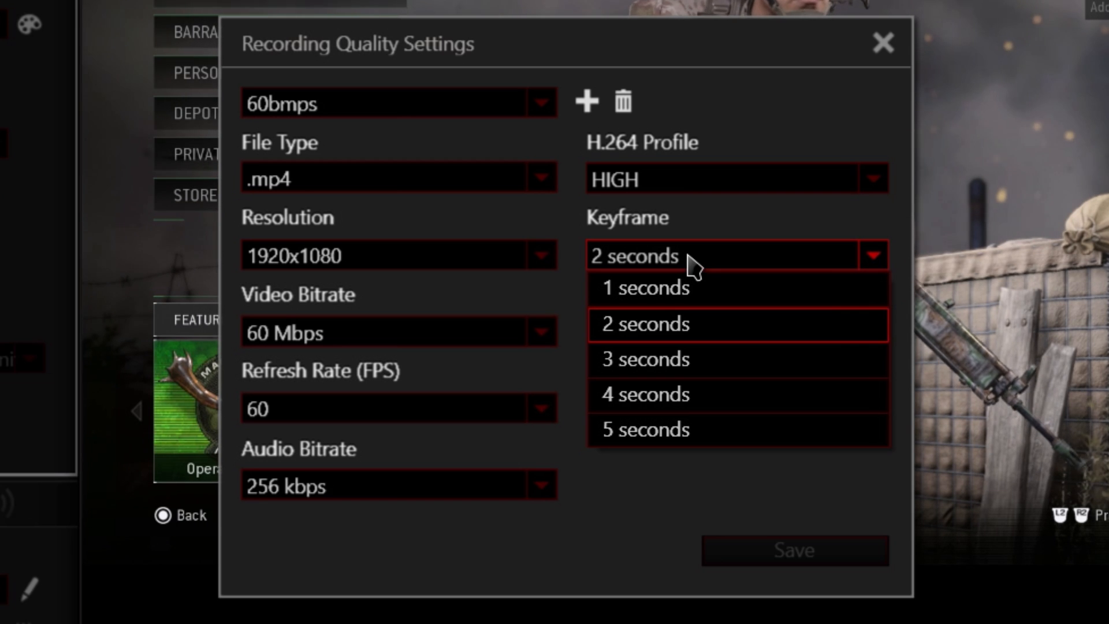
left_click(736, 178)
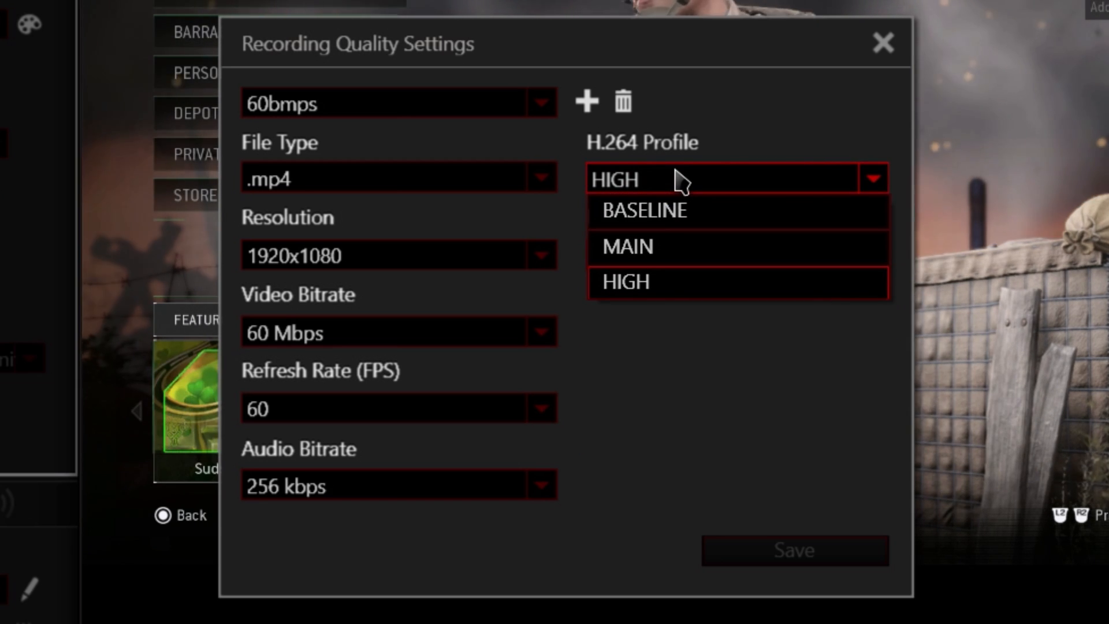
left_click(624, 281)
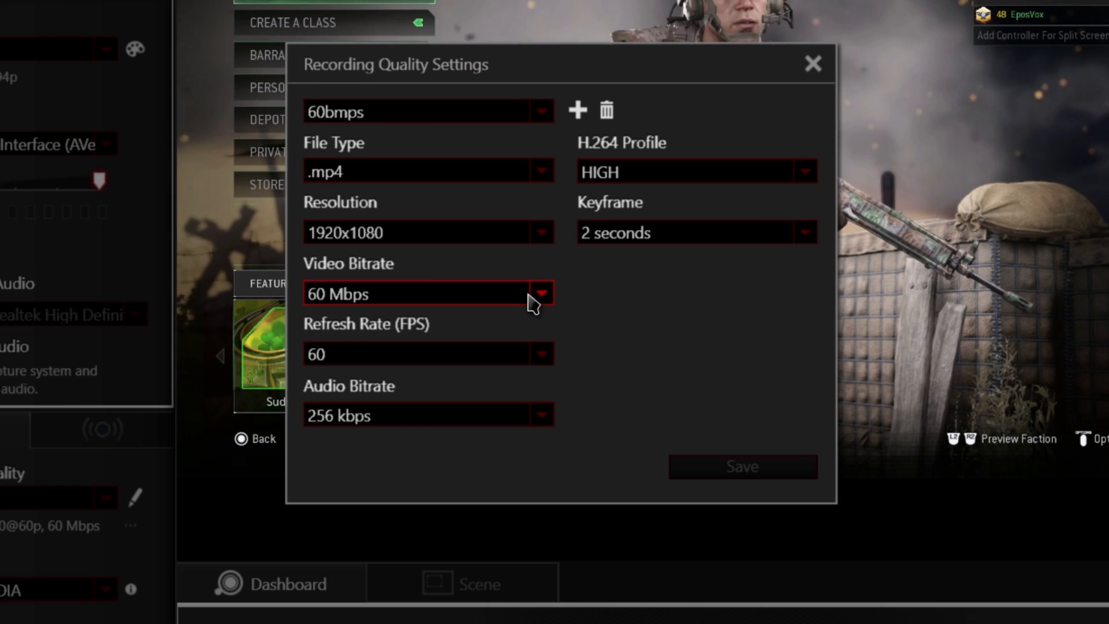
mouse_move(485, 354)
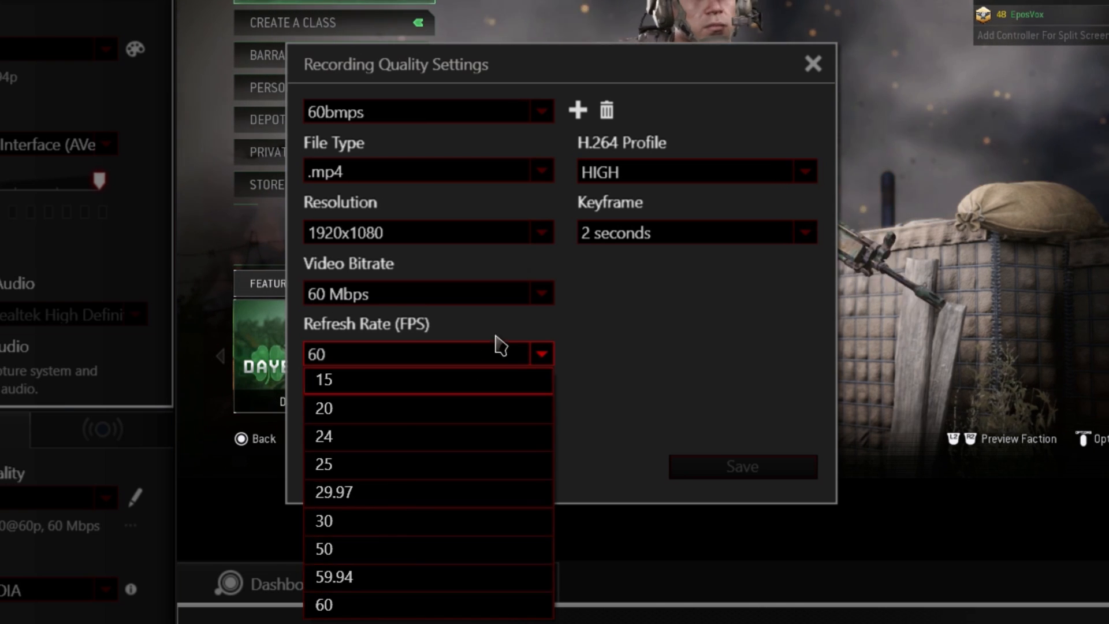
mouse_move(456, 472)
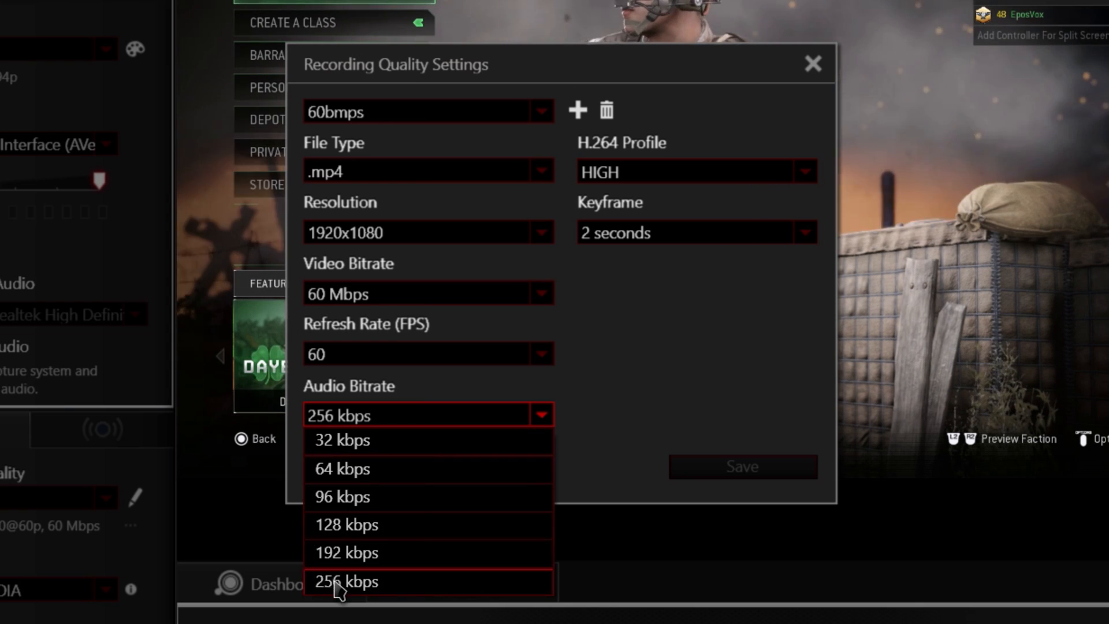
left_click(343, 581)
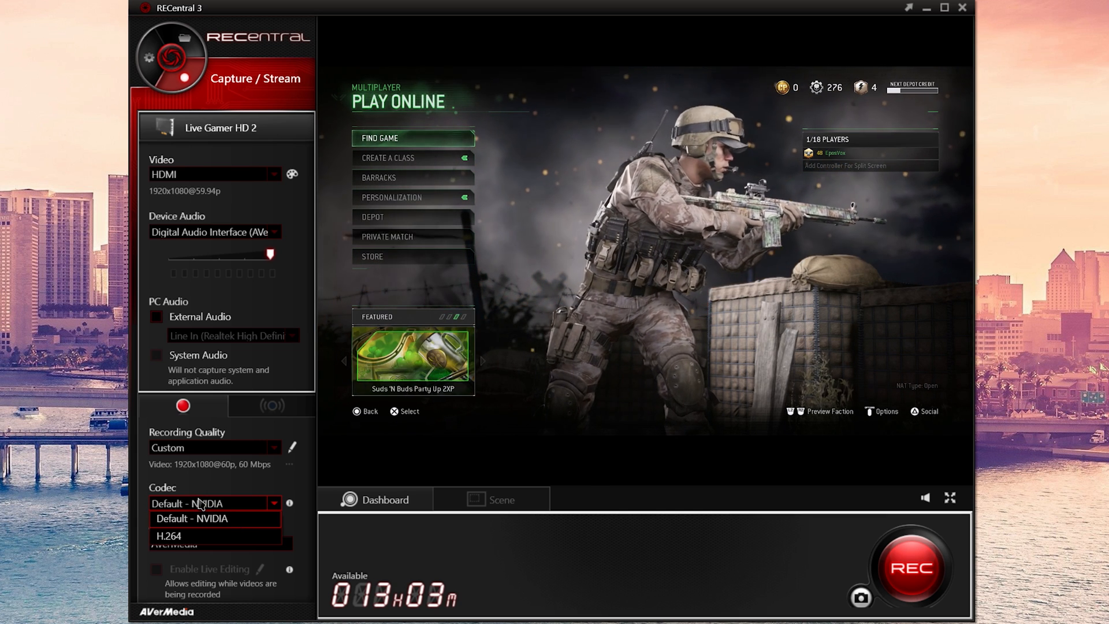
Keep Default - NVIDIA as the recording codec for the custom 1920x1080 60p, 60 Mbps quality
left_click(209, 503)
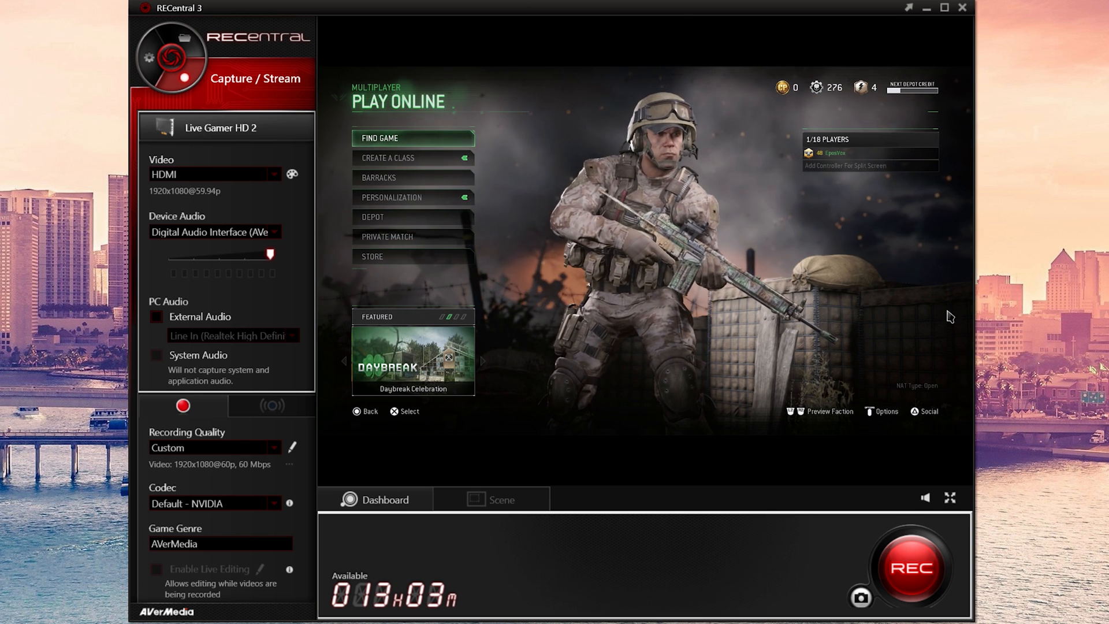
left_click(220, 543)
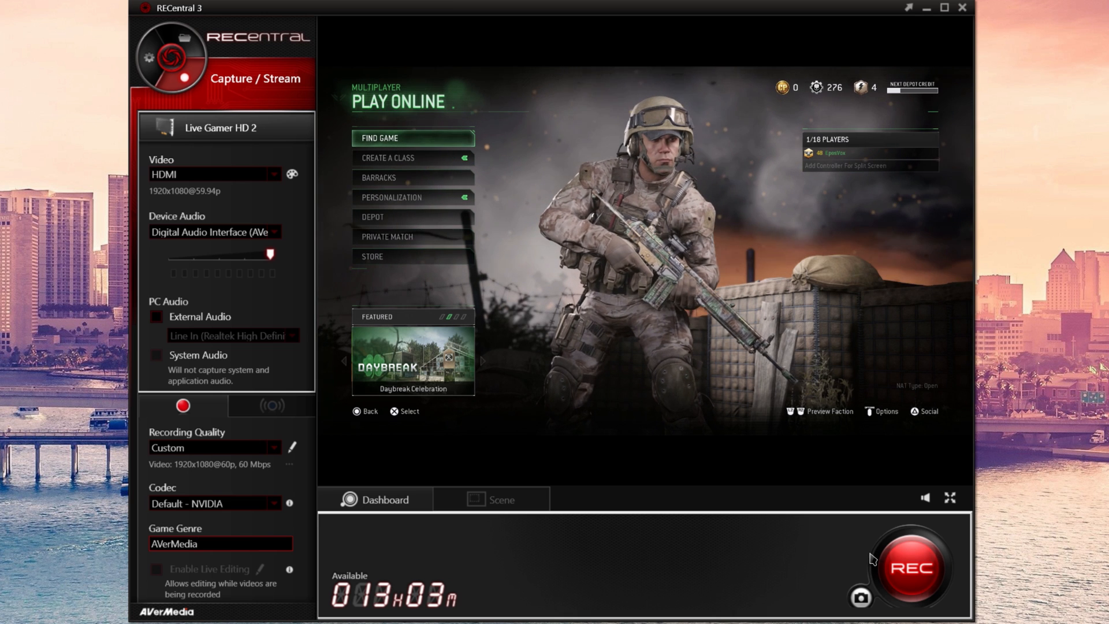
Record a roughly 38-second test clip of the gameplay and stop the recording
left_click(913, 566)
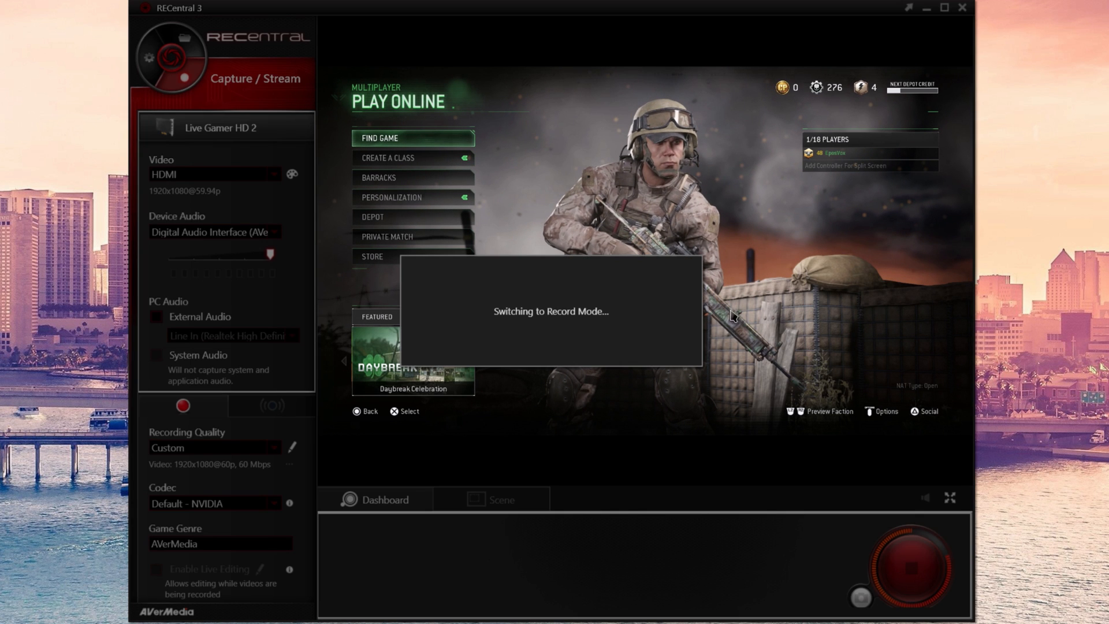
left_click(913, 566)
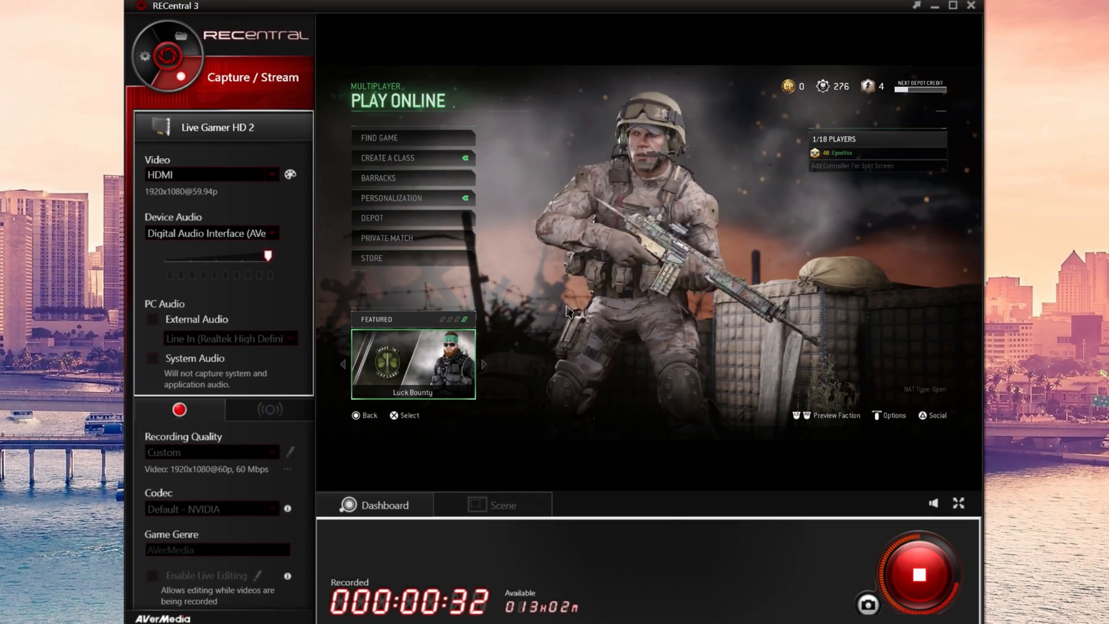
mouse_move(264, 304)
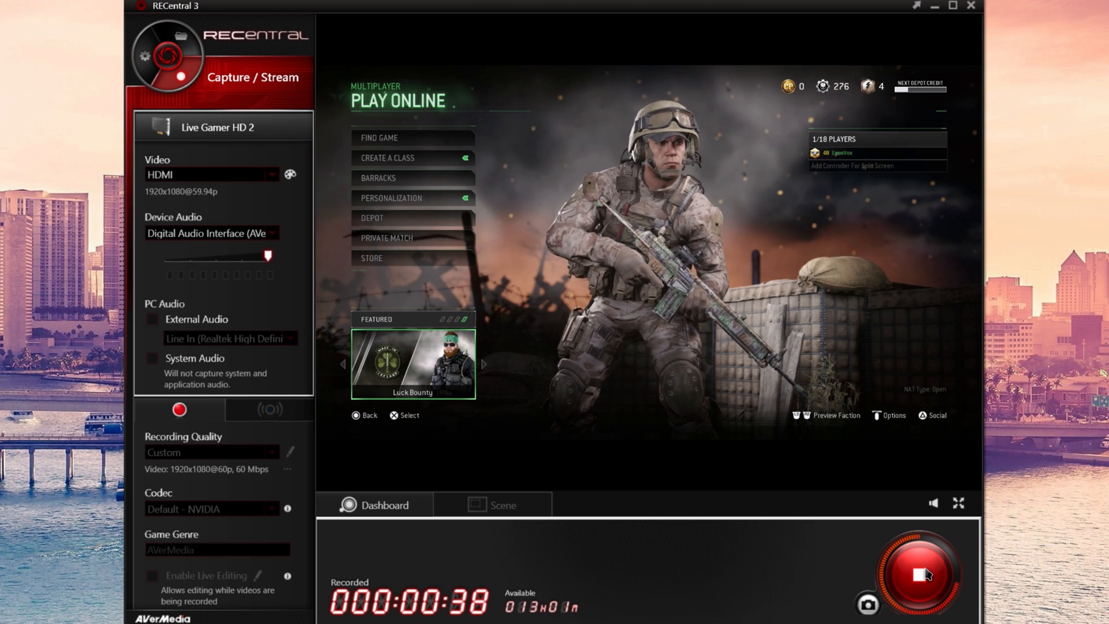
left_click(922, 572)
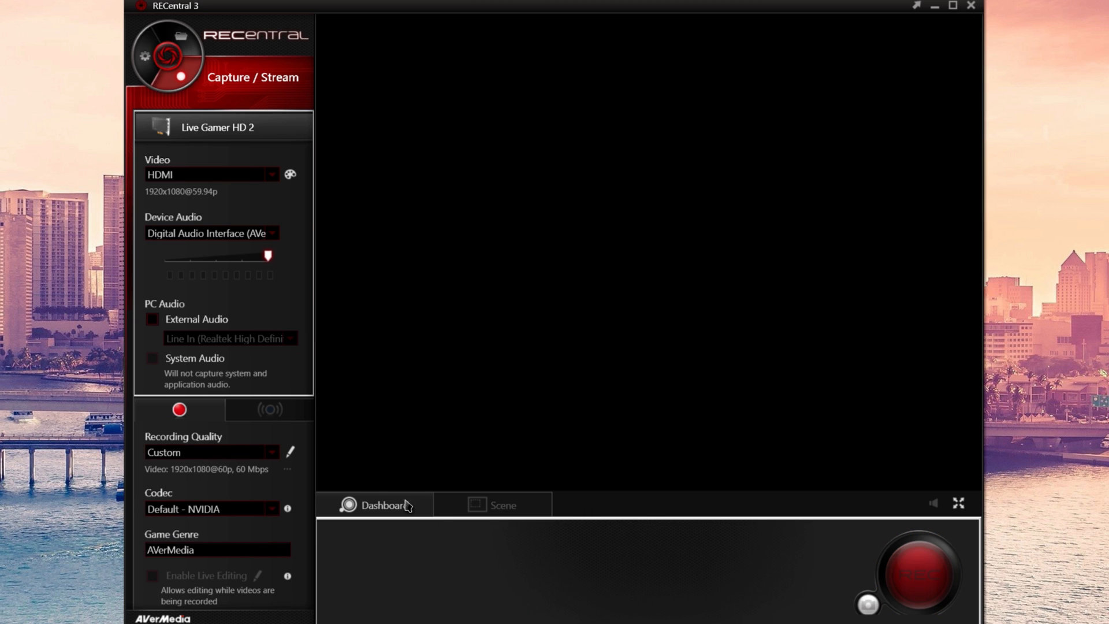
Switch to streaming mode and browse the streaming platforms, picking Custom RTMP
left_click(269, 409)
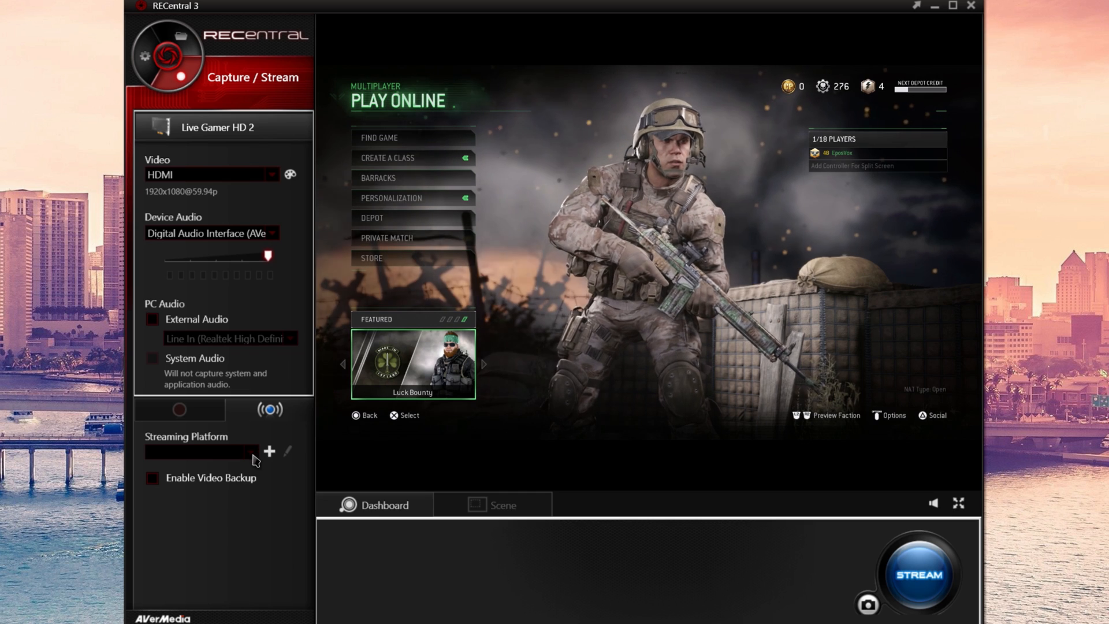
left_click(269, 451)
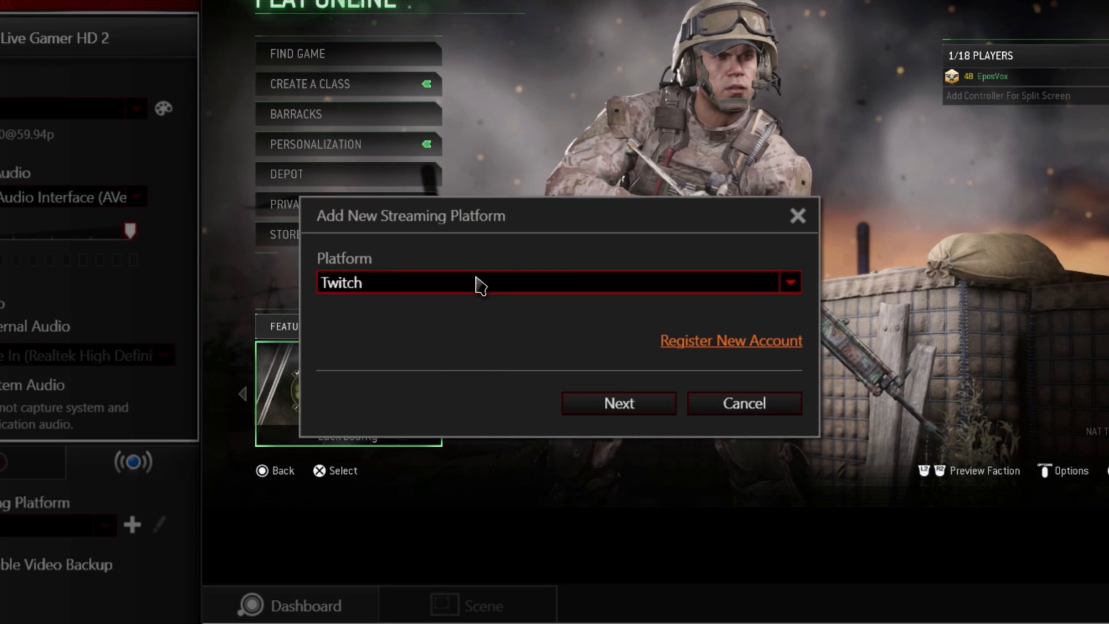
left_click(787, 282)
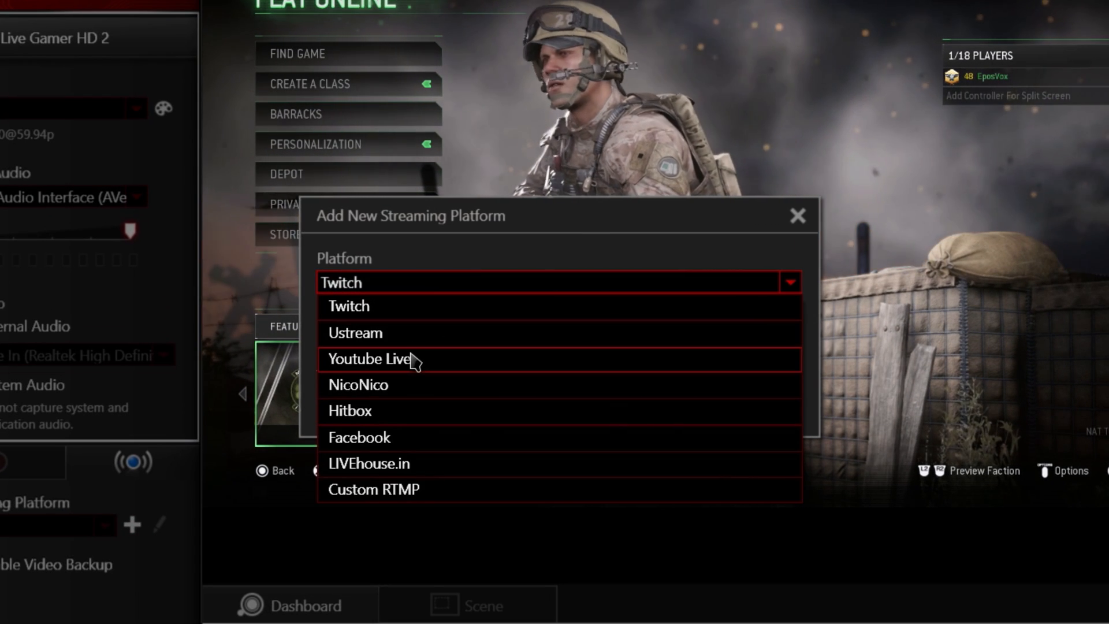
mouse_move(405, 386)
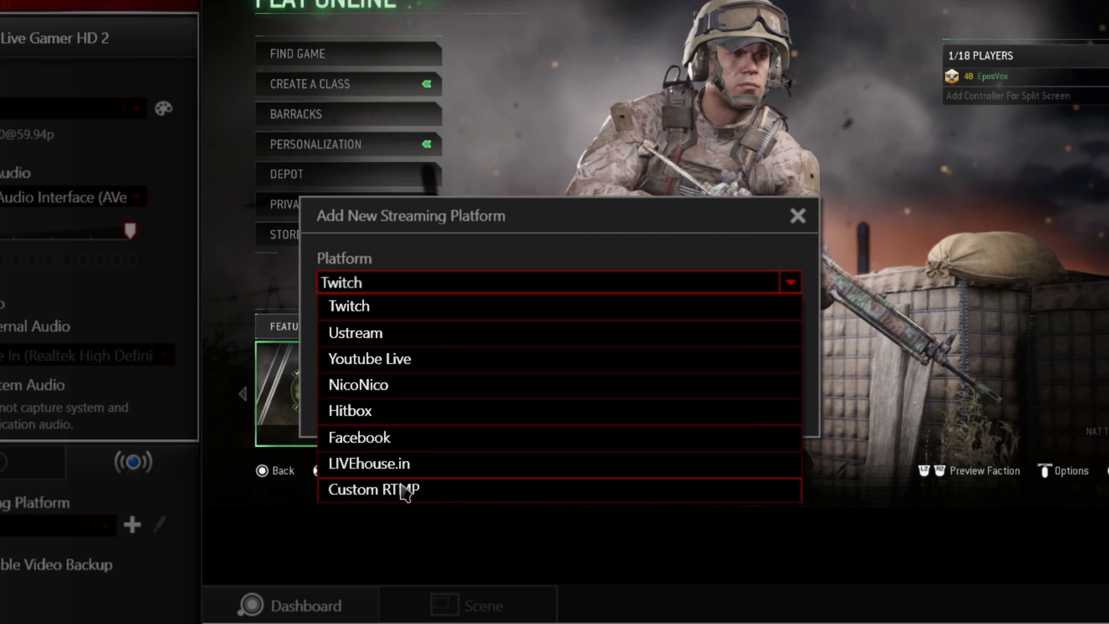
left_click(797, 217)
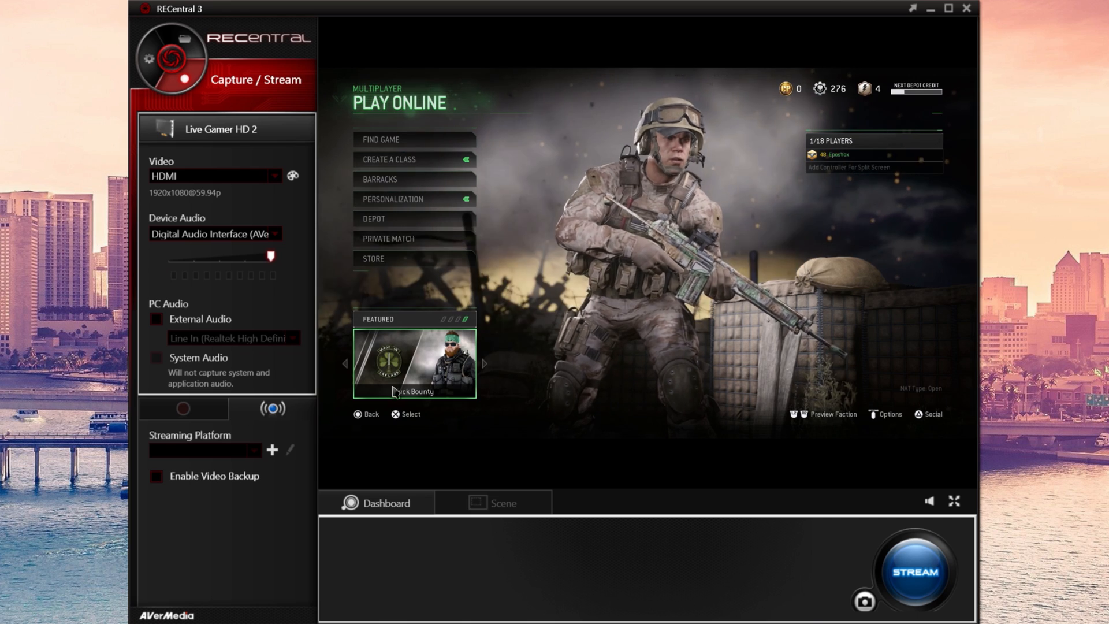
left_click(500, 502)
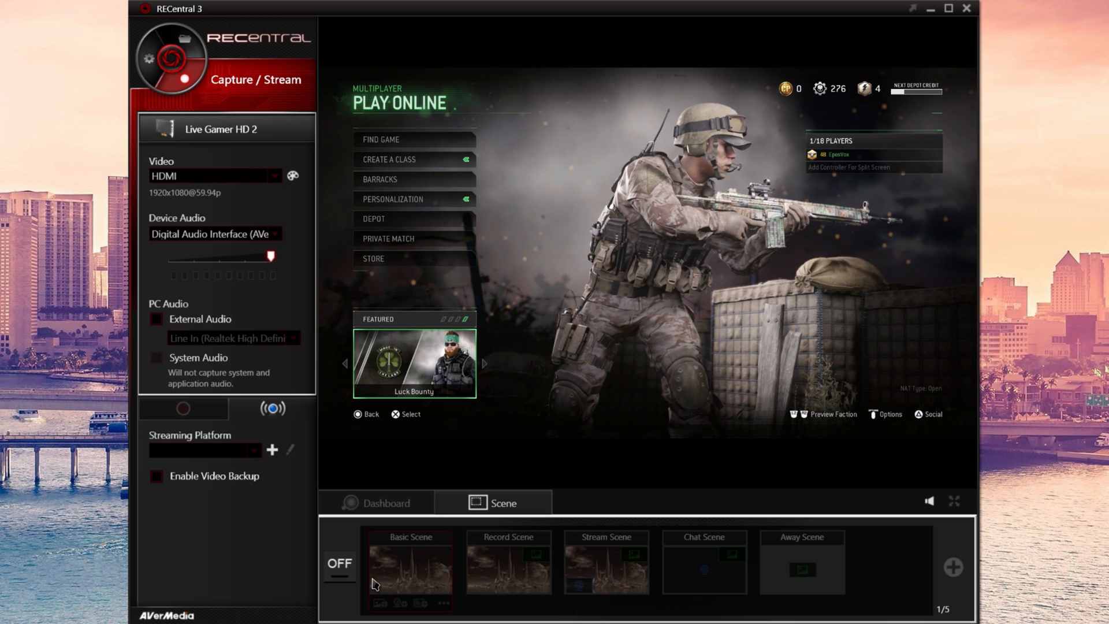
Close RECentral 3 so only the Windows desktop remains
left_click(376, 503)
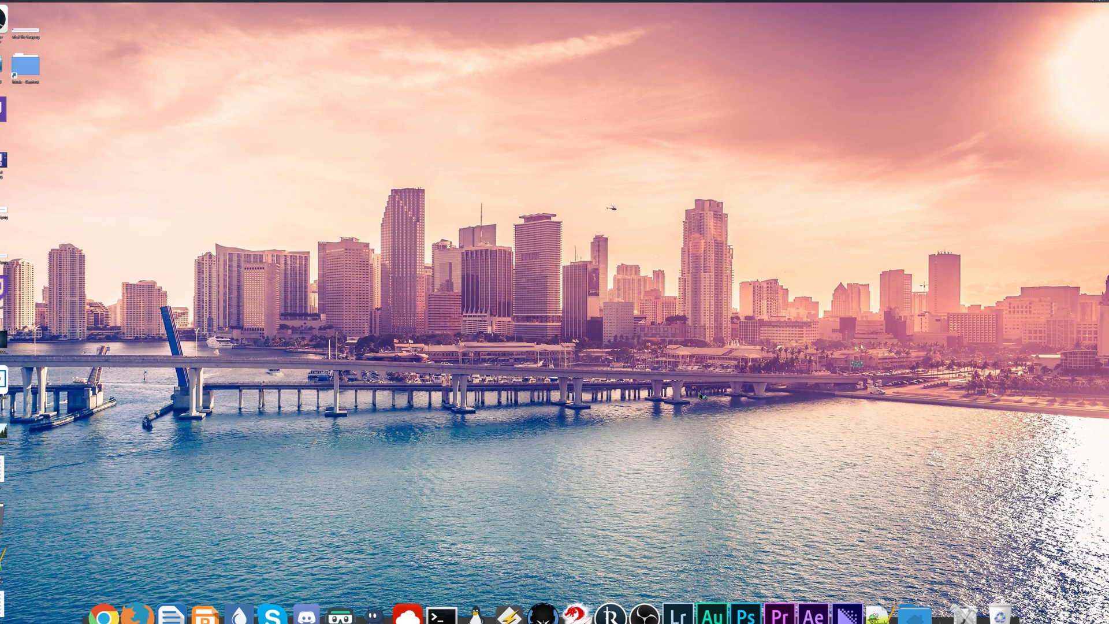
mouse_move(677, 380)
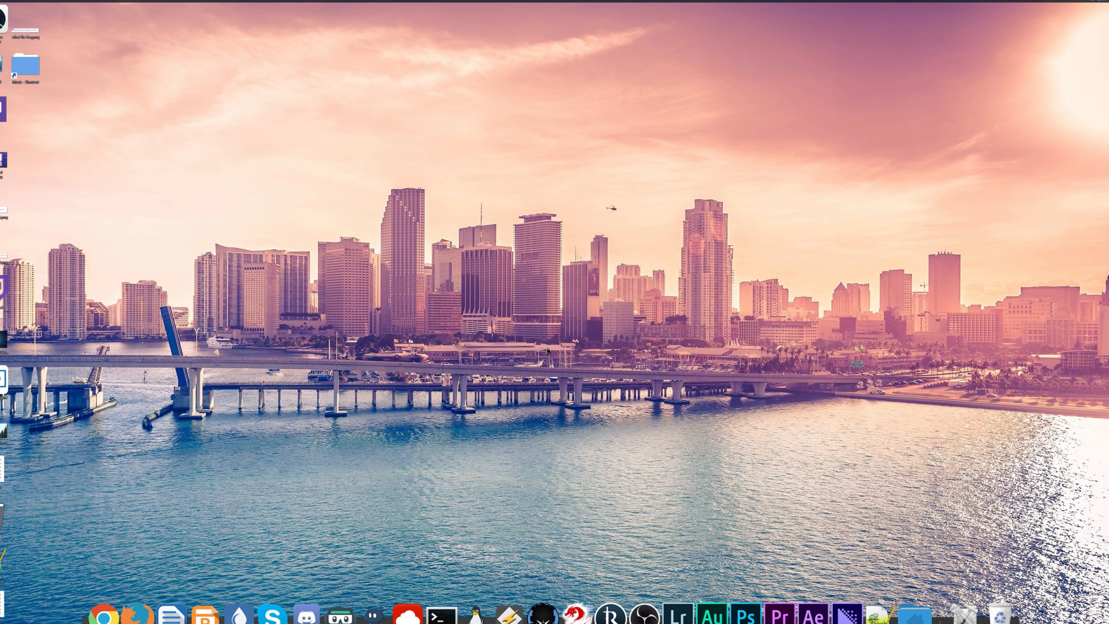
mouse_move(169, 238)
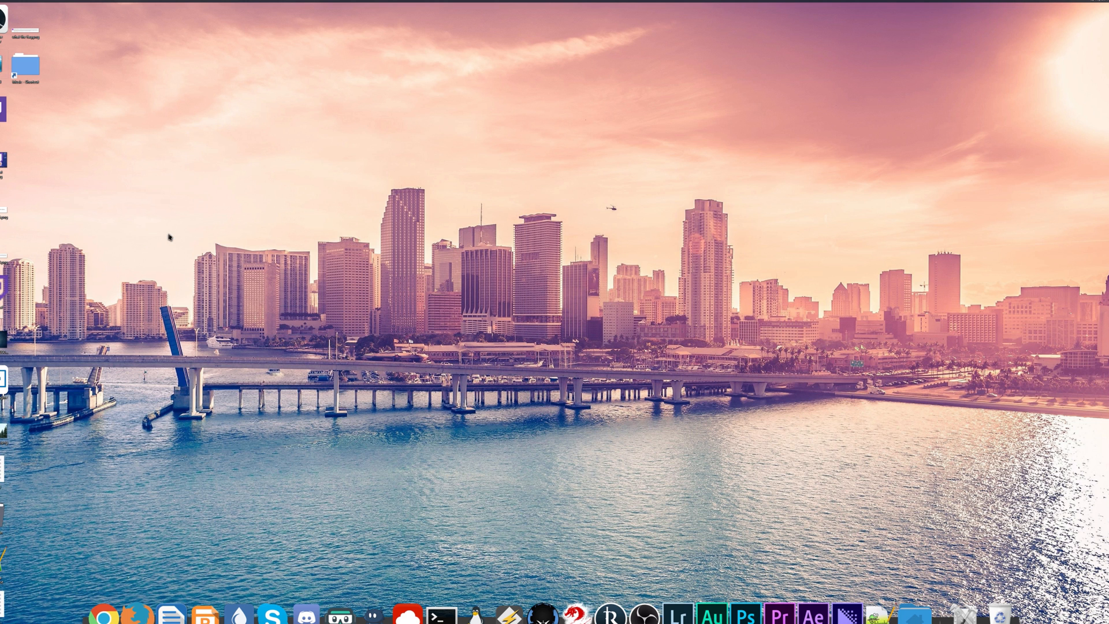
mouse_move(282, 417)
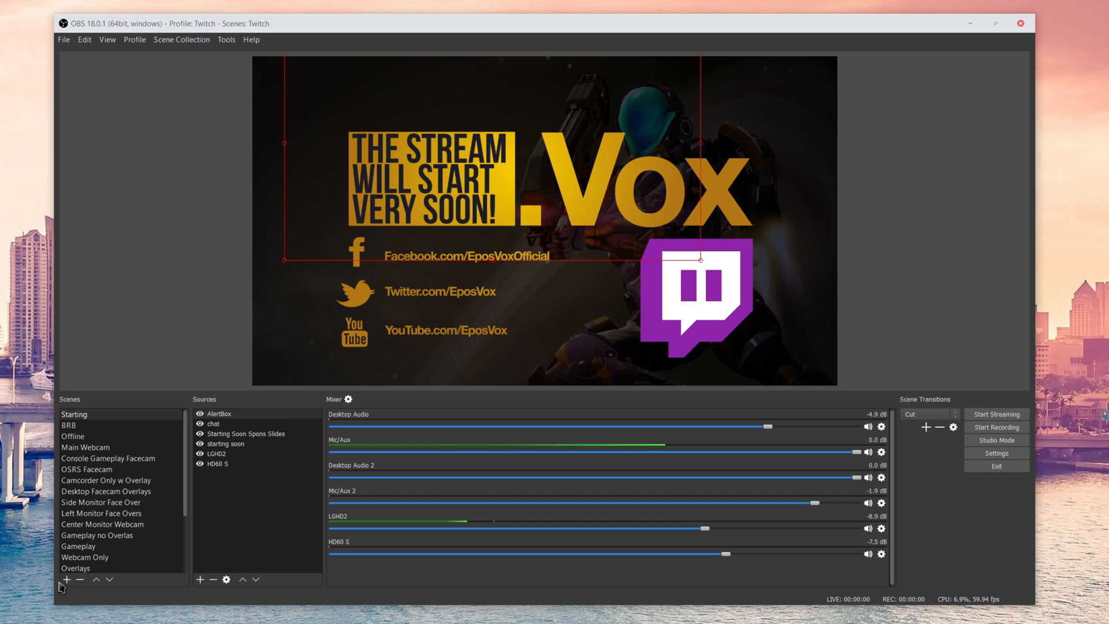
Create a new empty scene named 'Avermedia Test for Tut' at the bottom of the scene list
left_click(66, 579)
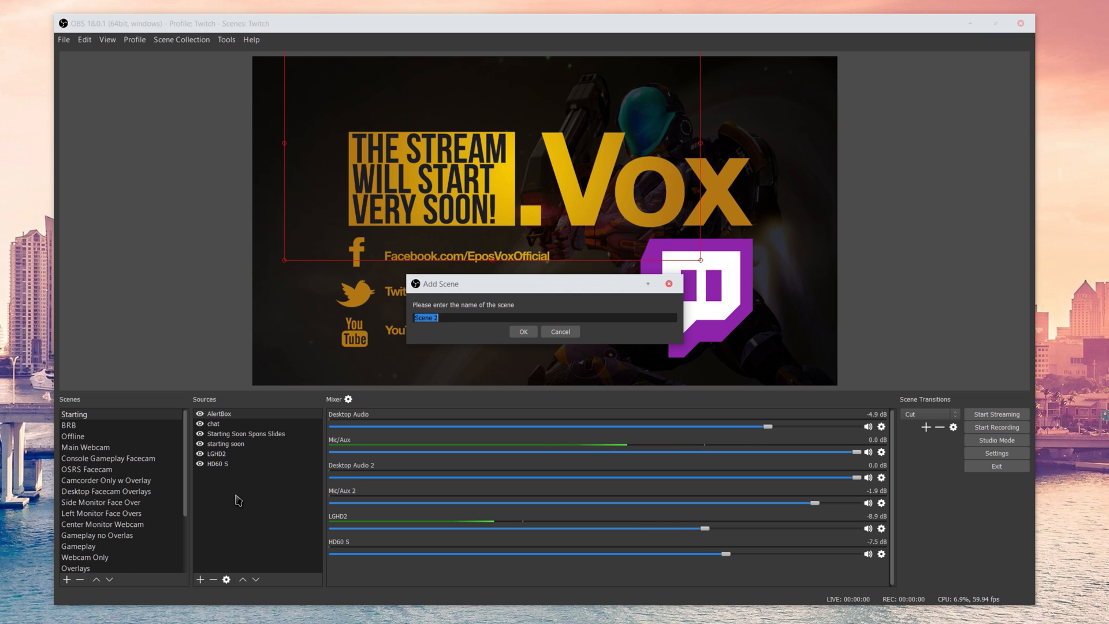
type("Avermedia T")
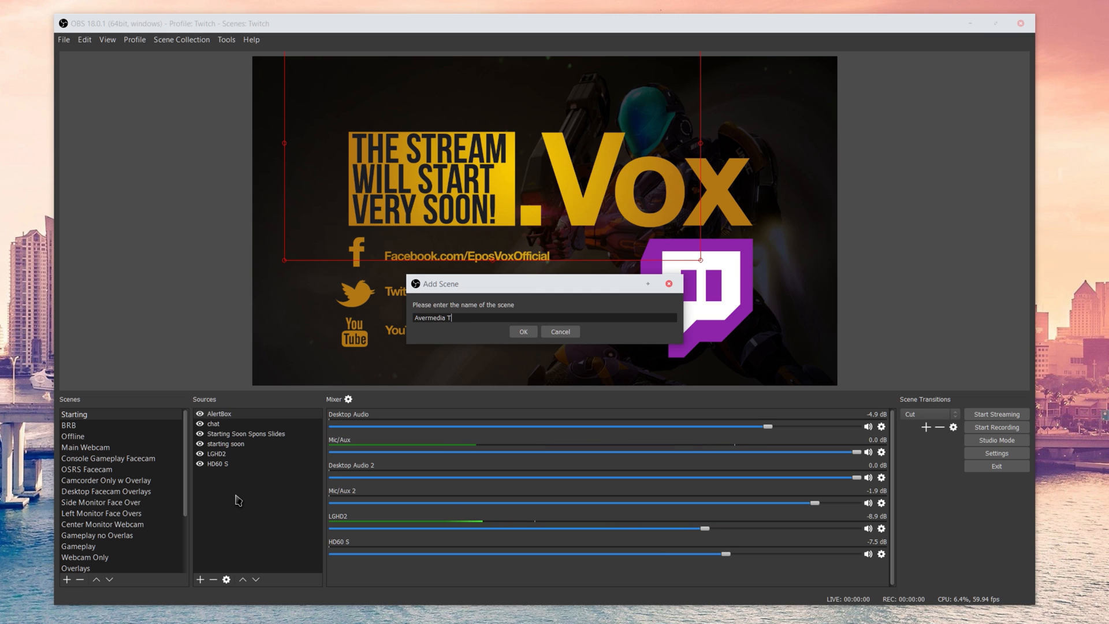
left_click(522, 332)
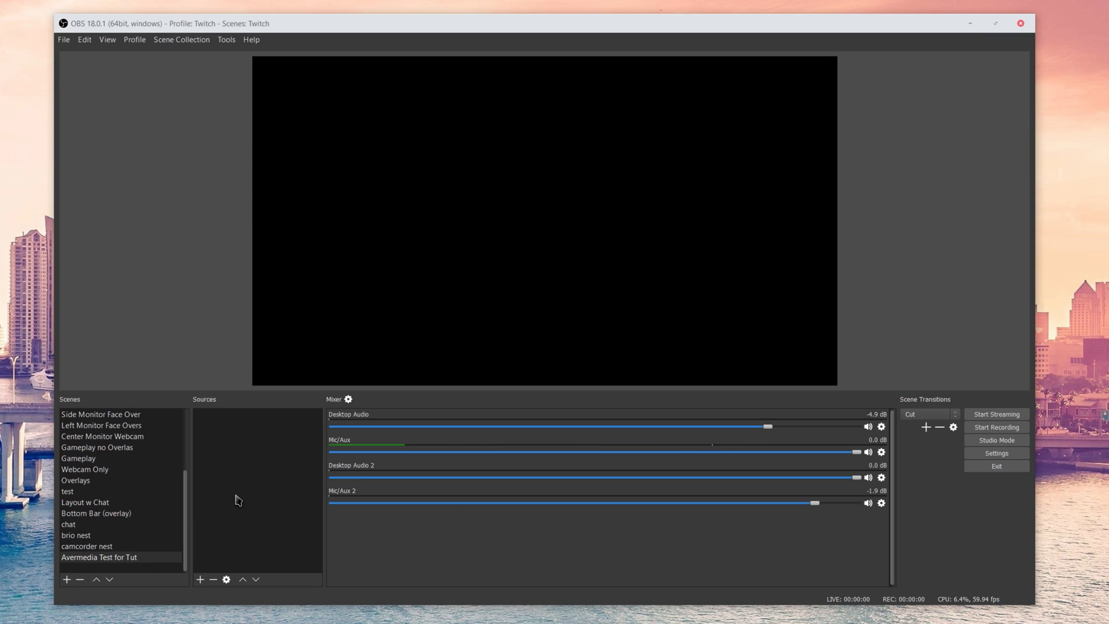
left_click(200, 579)
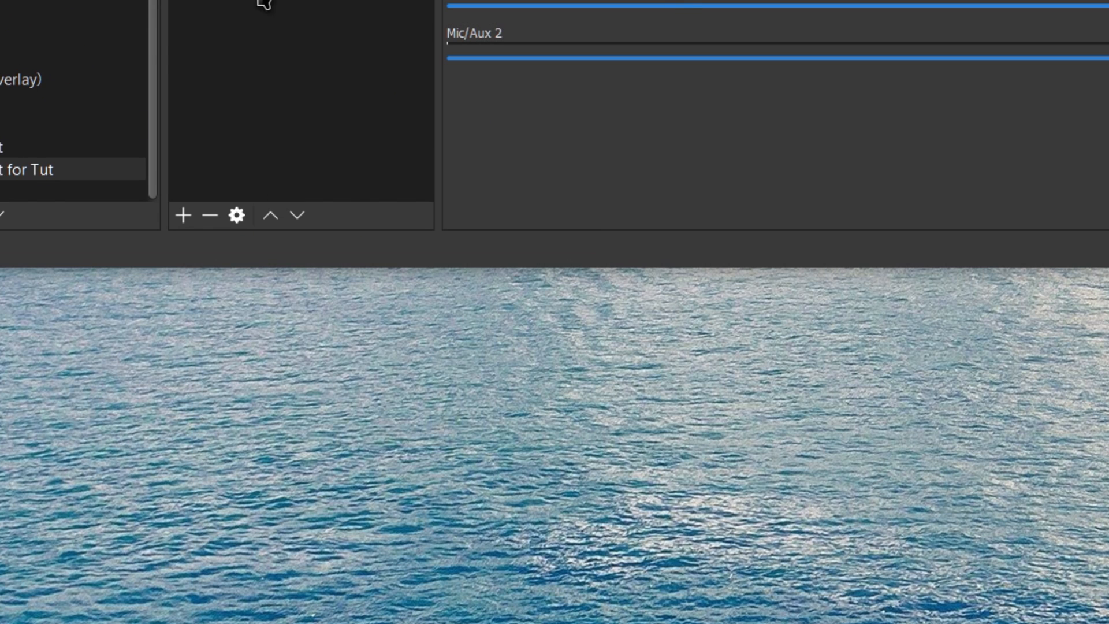
Add the existing LGHD2 video capture source to the new scene so the game feed appears
left_click(184, 215)
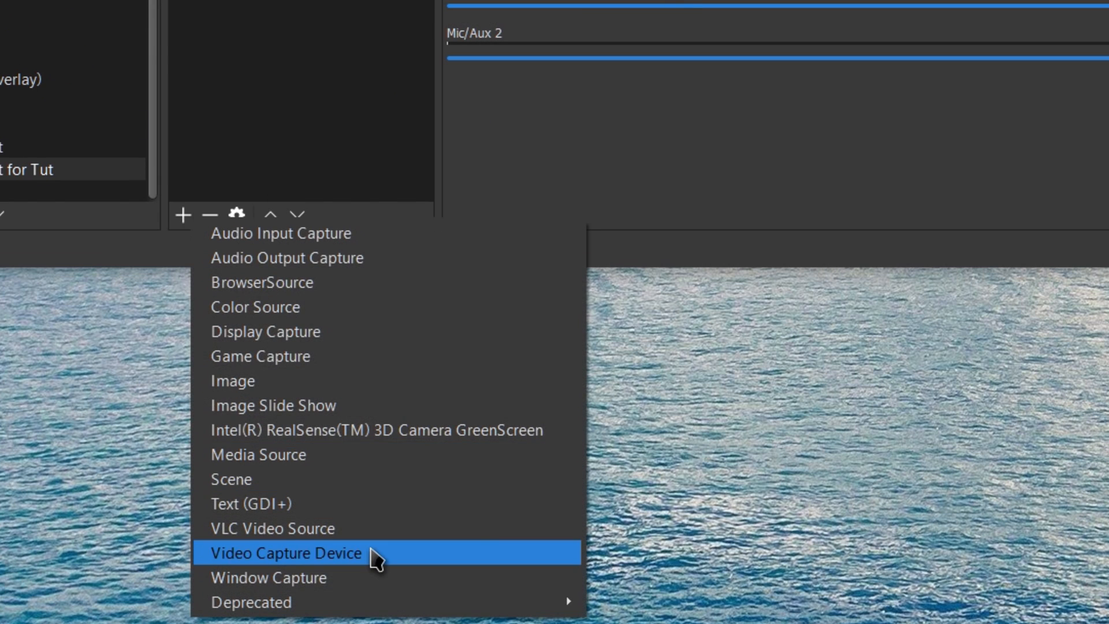
left_click(285, 552)
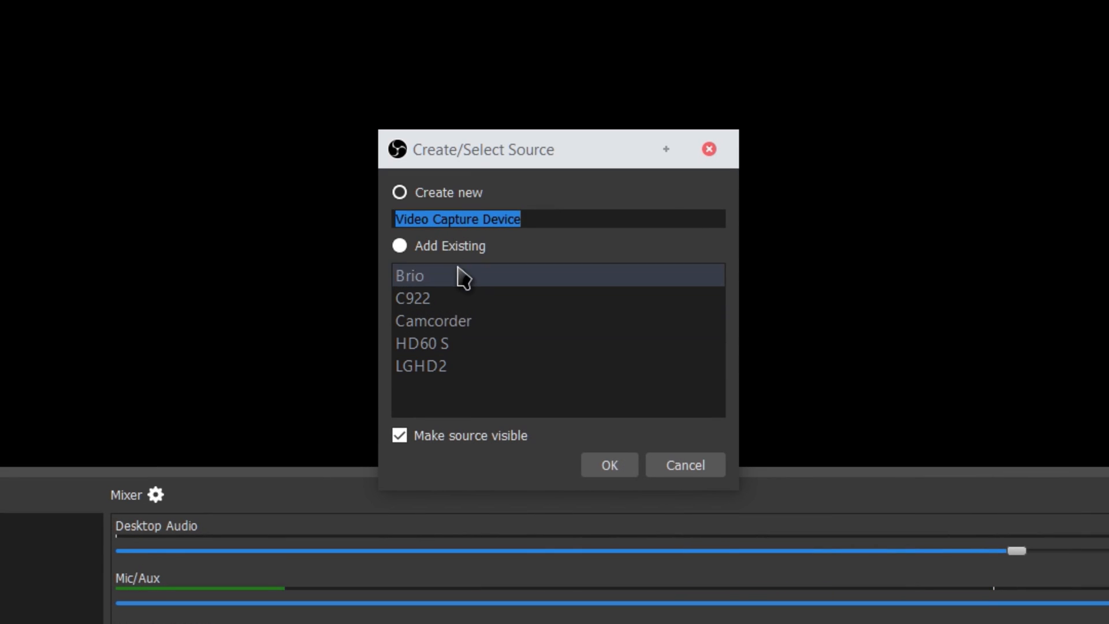
left_click(422, 367)
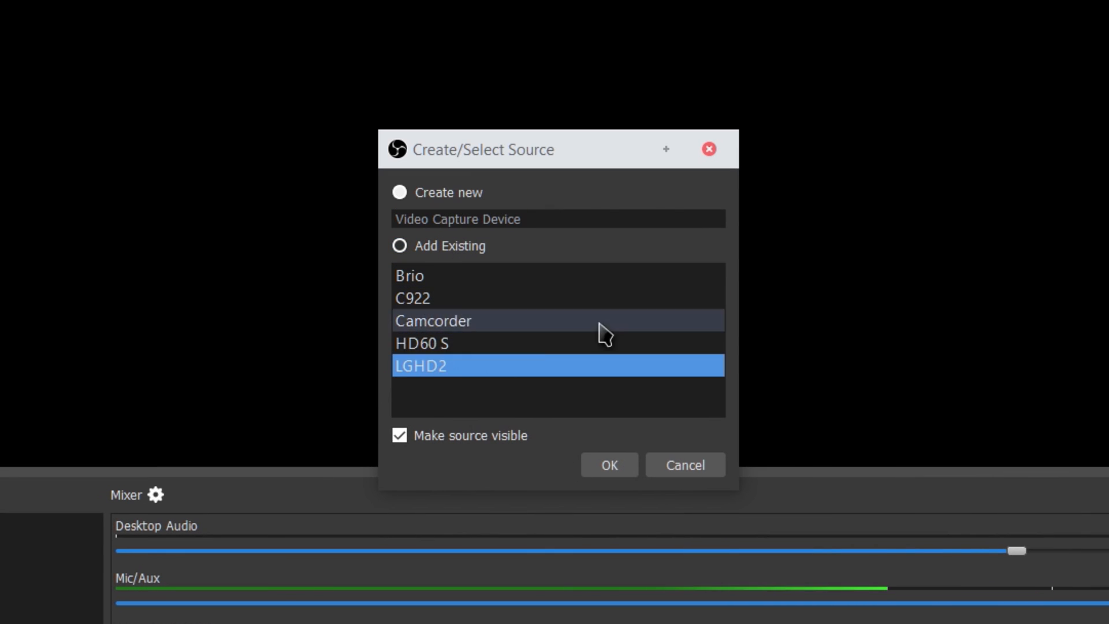
left_click(608, 465)
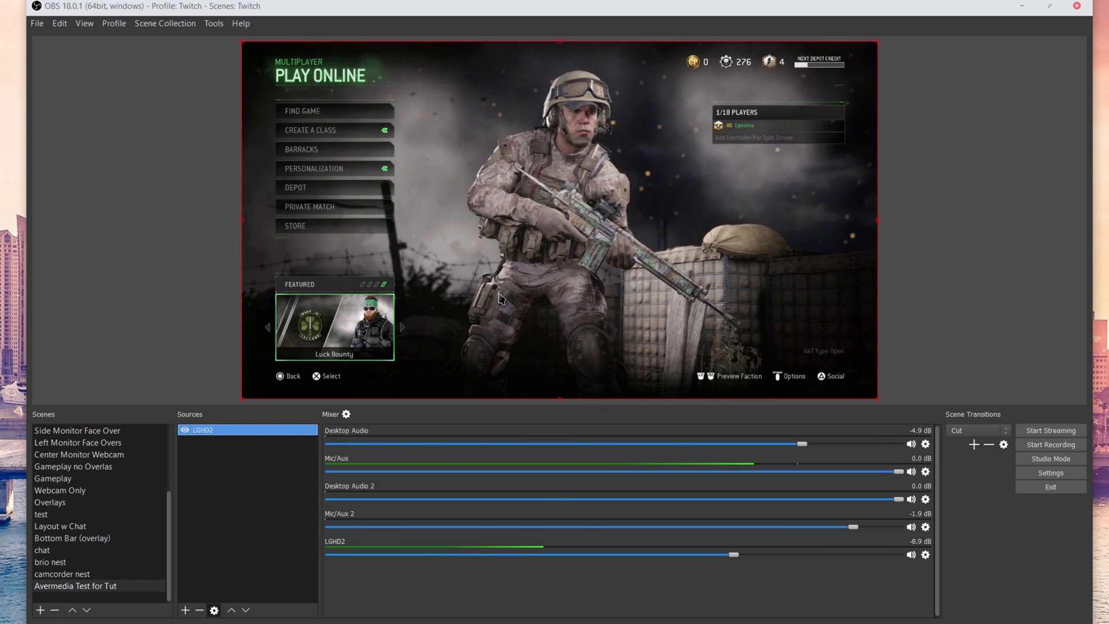
In LGHD2's properties keep AVerMedia LGHD Stream Engine - 1 as the device at 1920x1080, 60 FPS
double_click(201, 430)
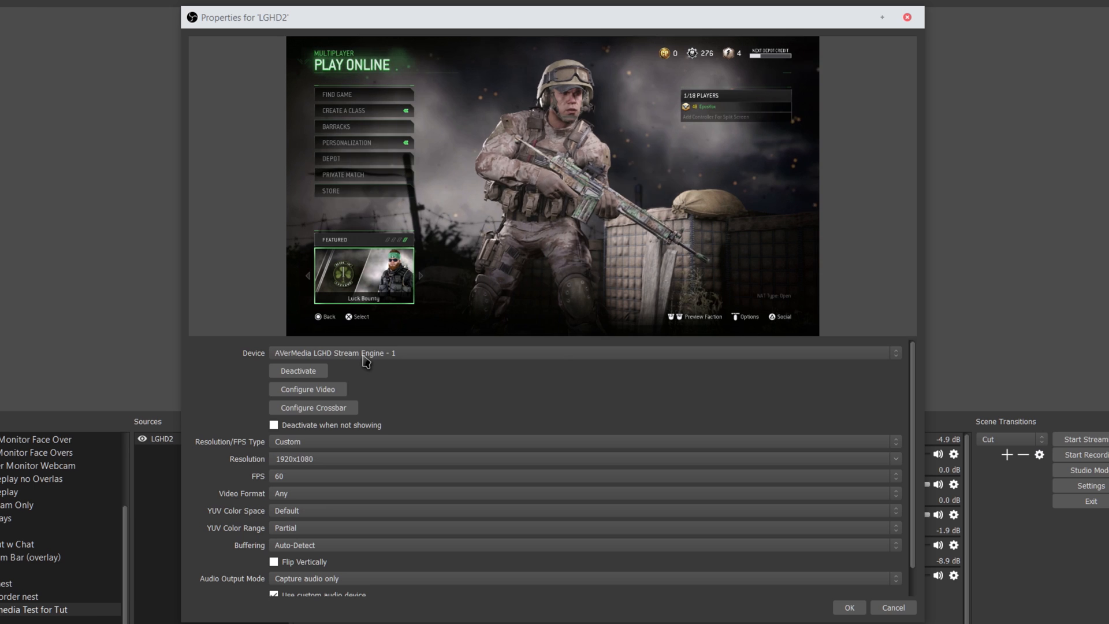
left_click(581, 354)
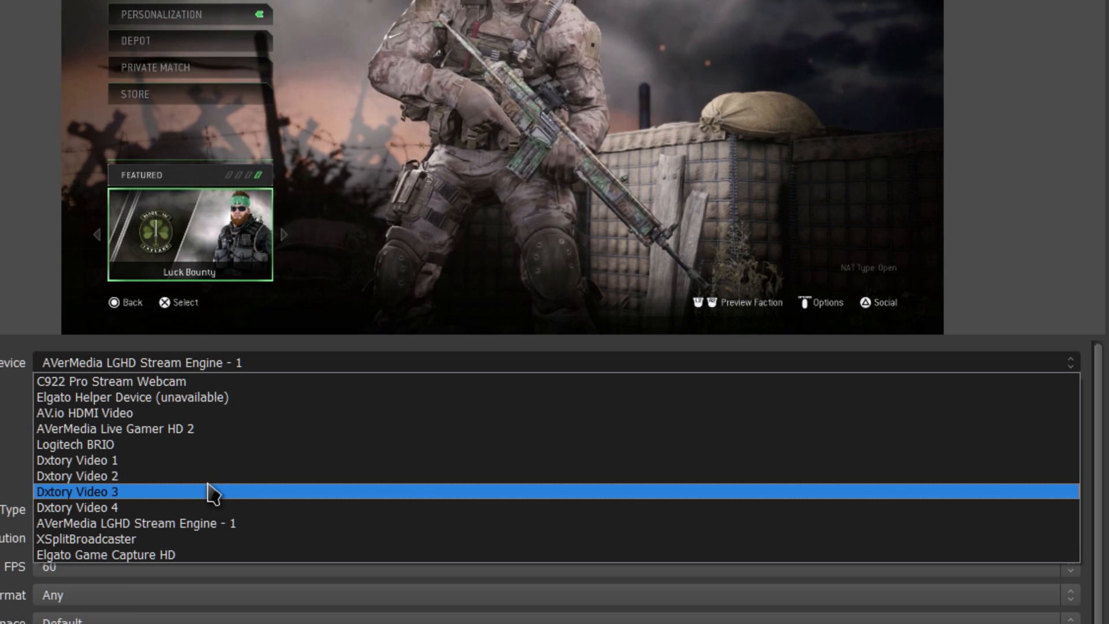
mouse_move(222, 525)
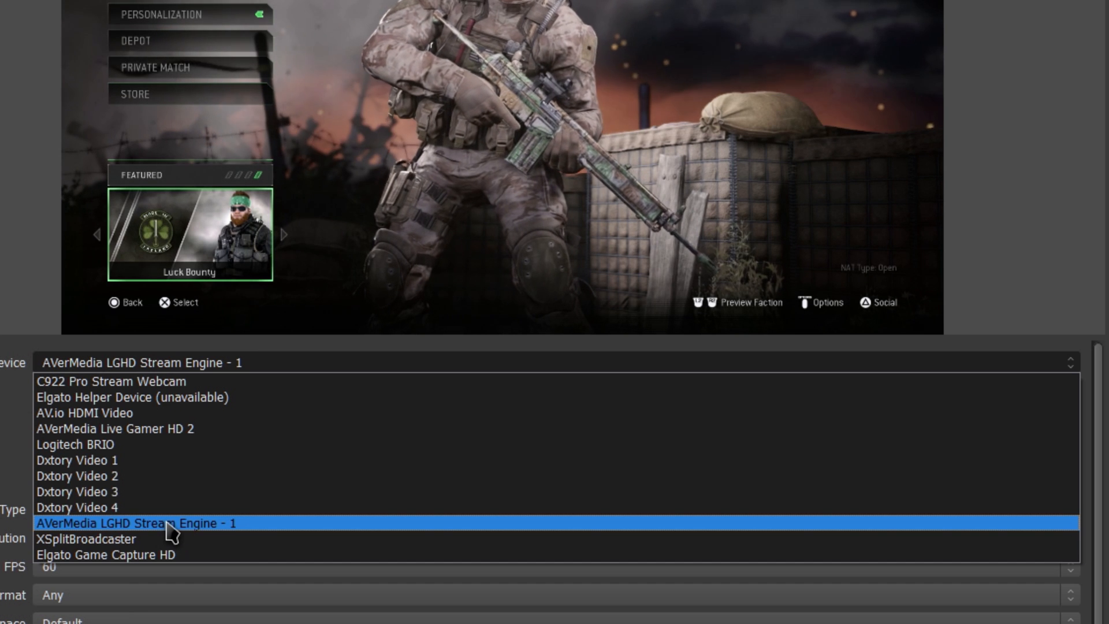
mouse_move(134, 428)
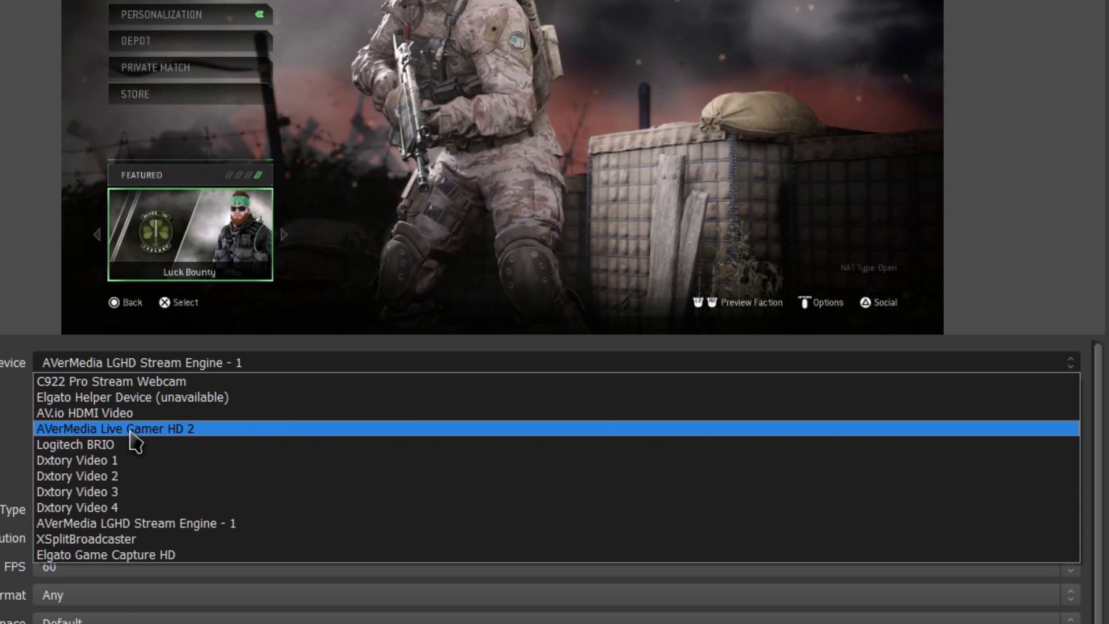
mouse_move(234, 460)
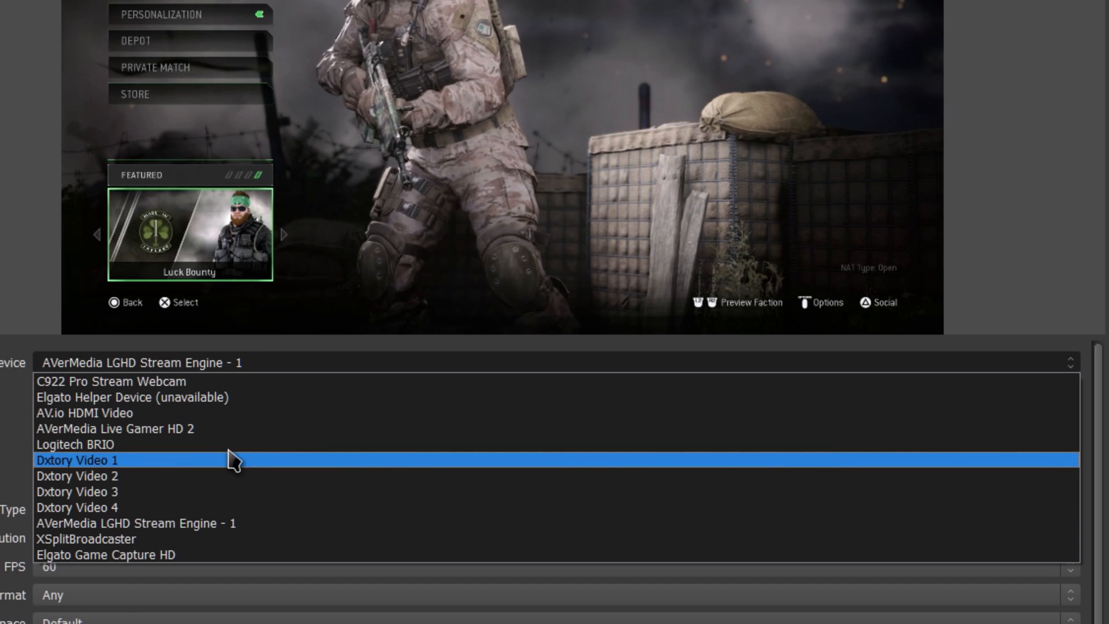
mouse_move(206, 508)
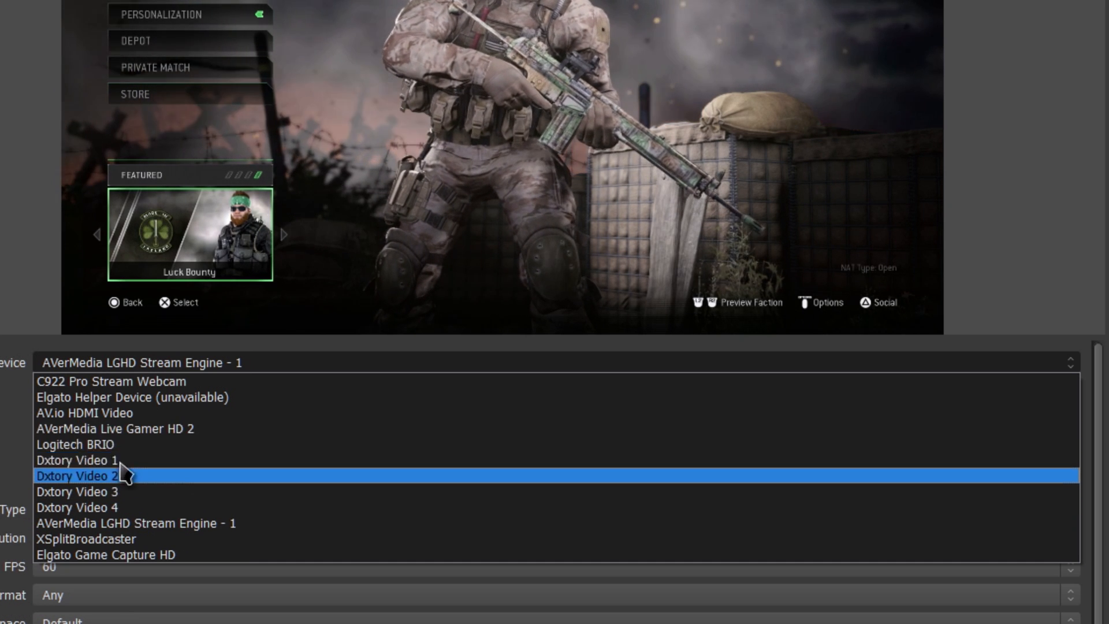
mouse_move(244, 460)
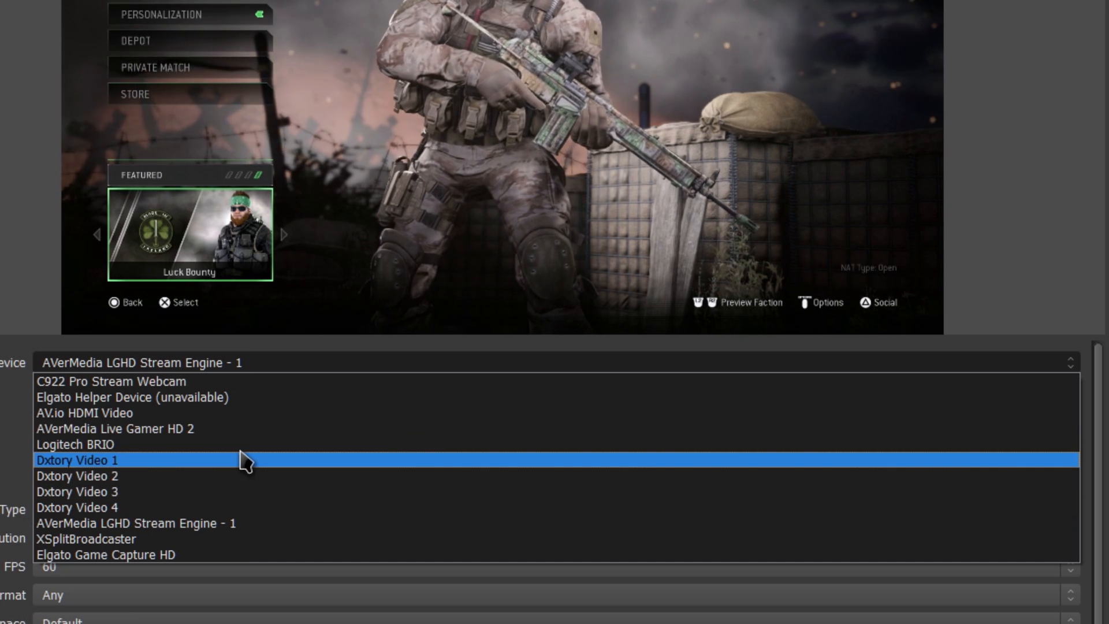
mouse_move(216, 429)
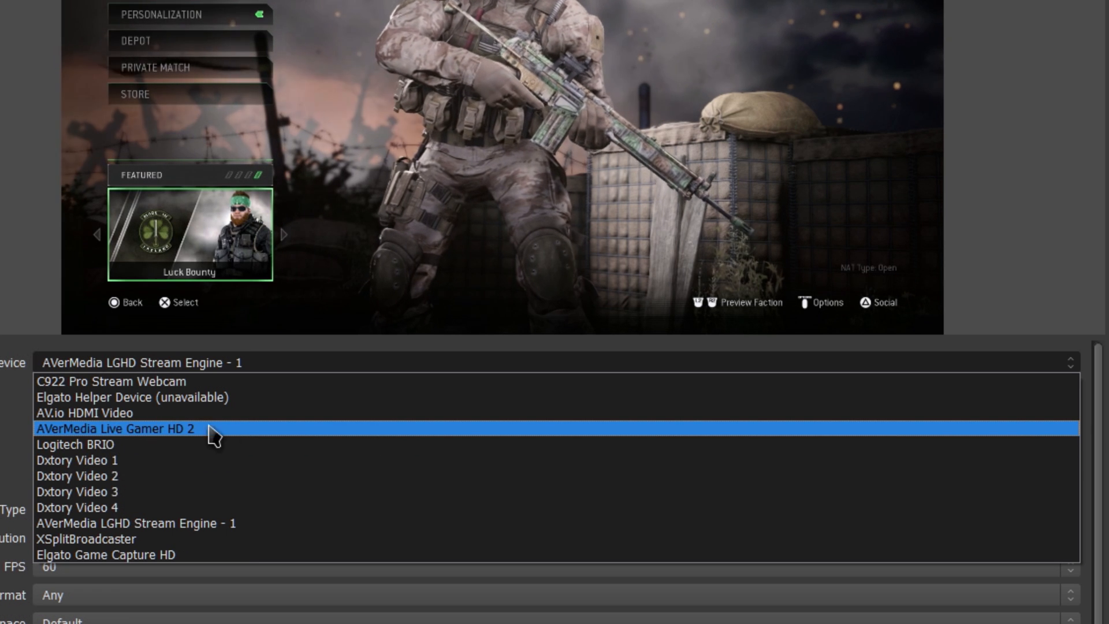
mouse_move(57, 444)
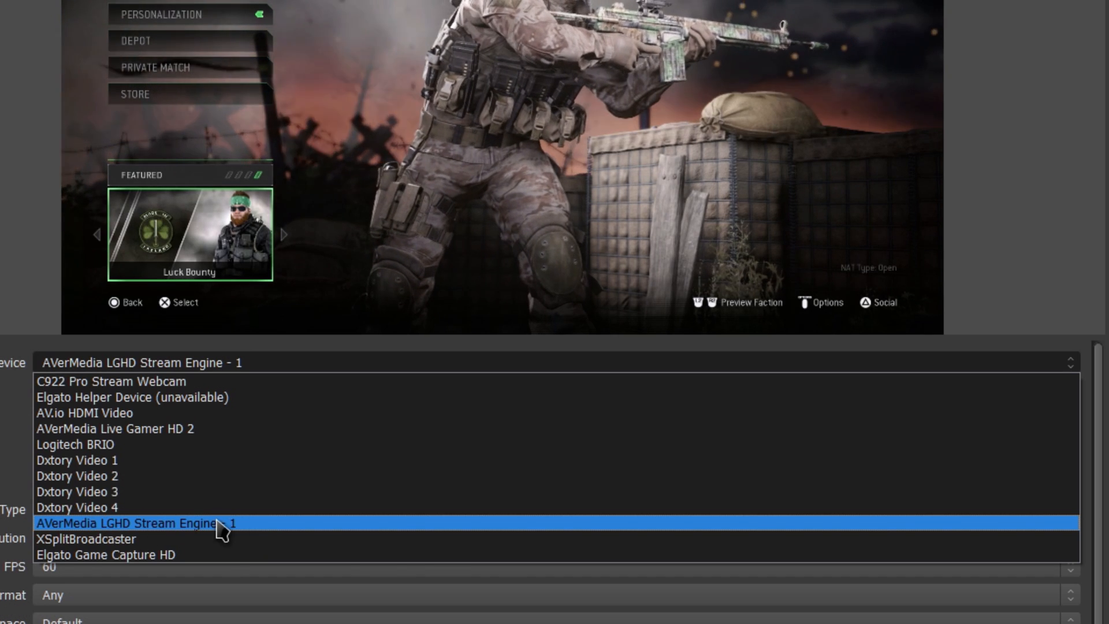
left_click(130, 523)
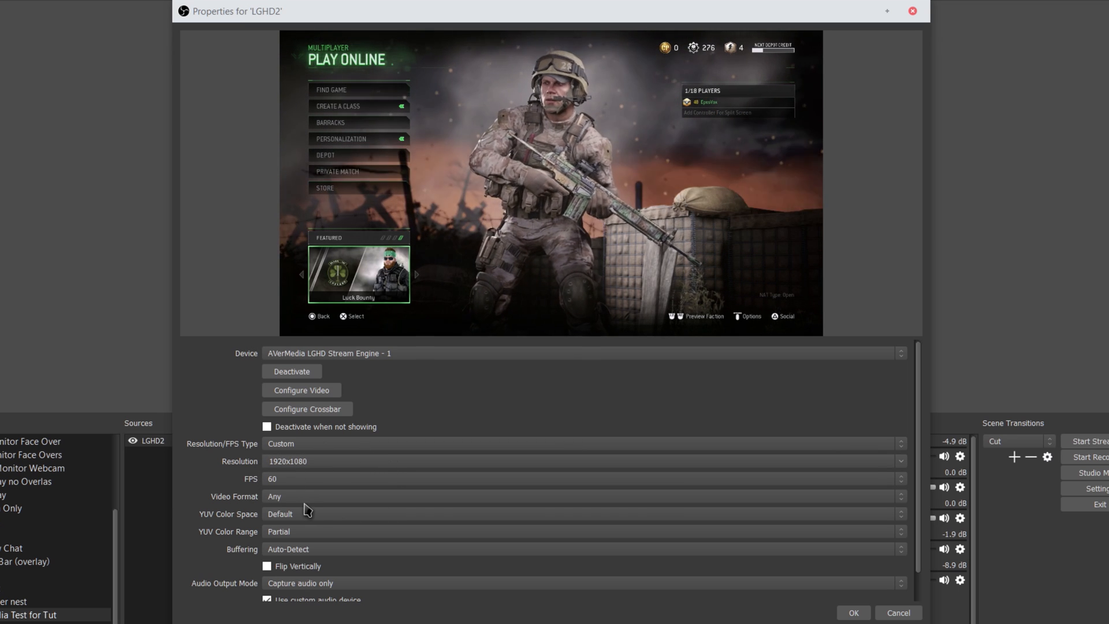
scroll("down", 3)
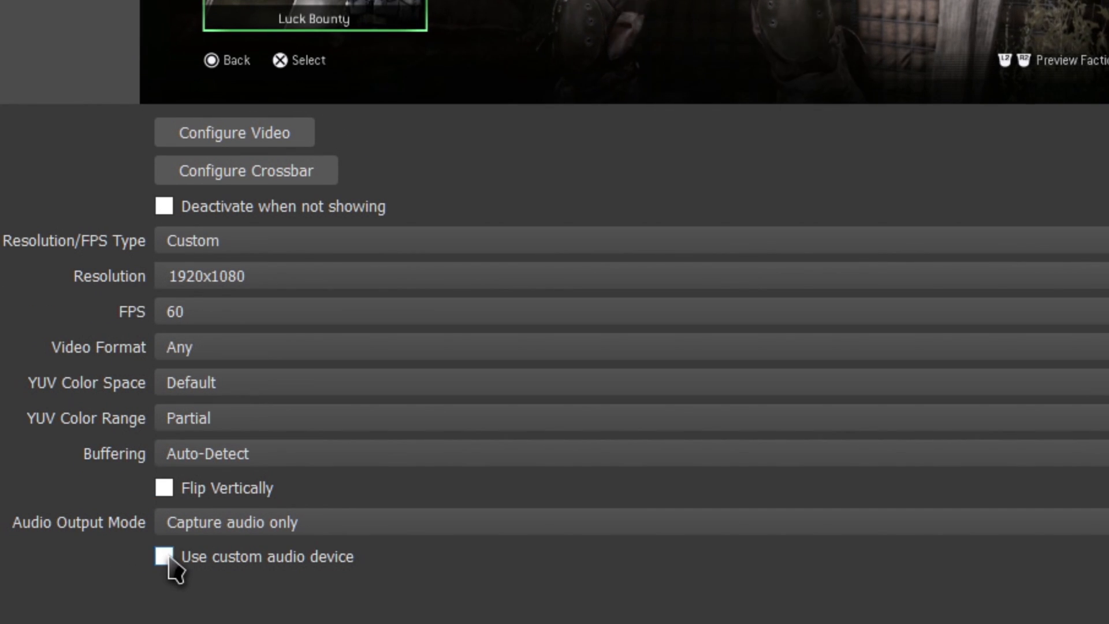
Enable 'Use custom audio device' for LGHD2 and browse the Audio Device list
left_click(165, 556)
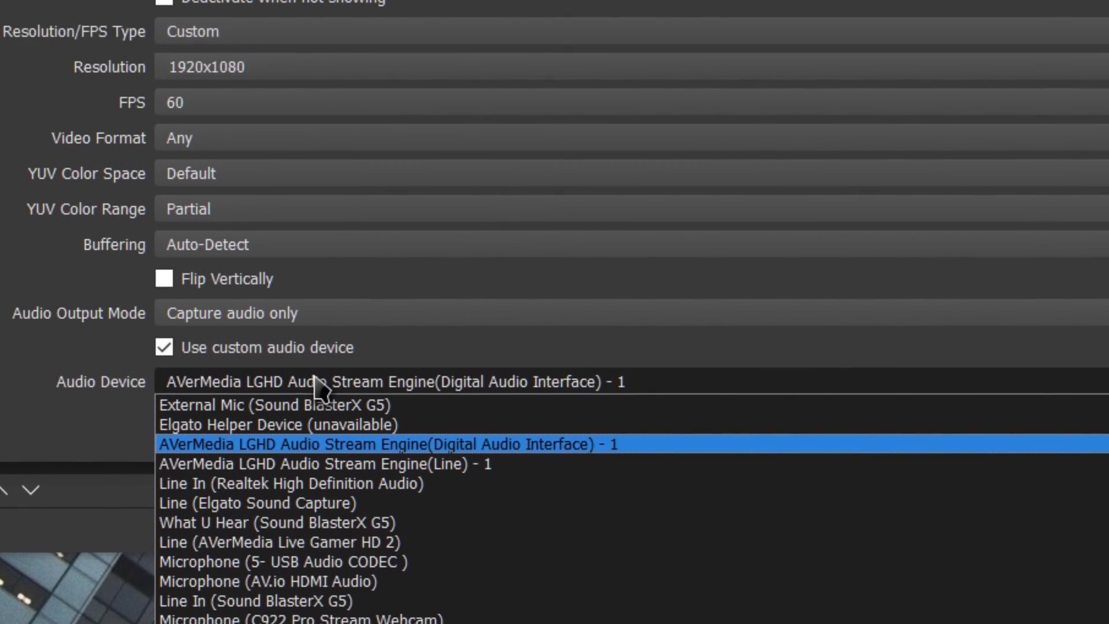
scroll("down", 3)
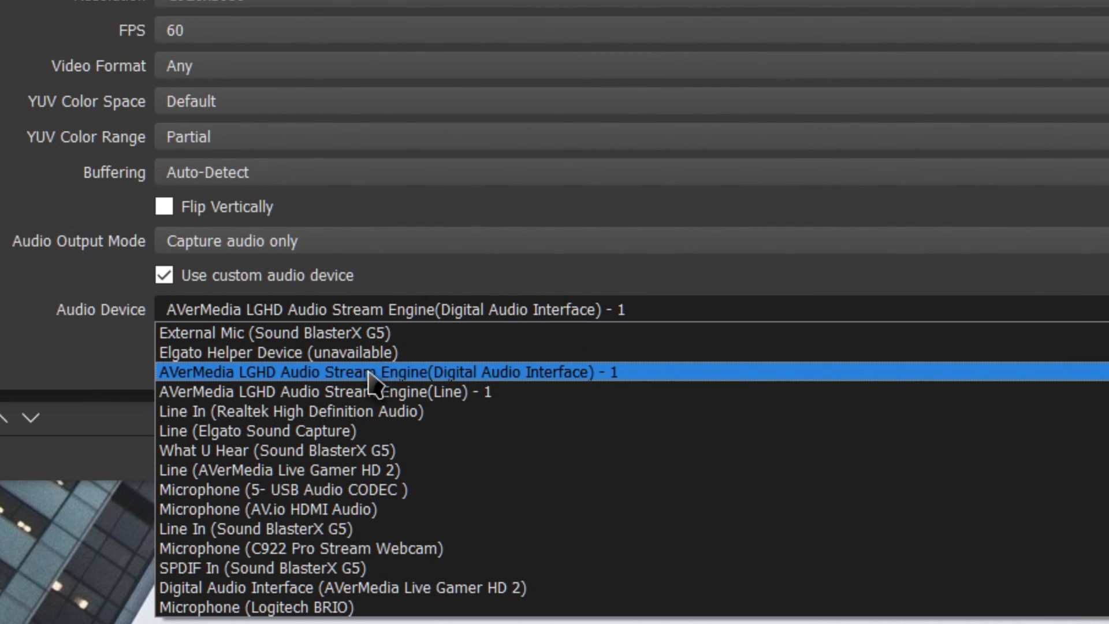
mouse_move(410, 412)
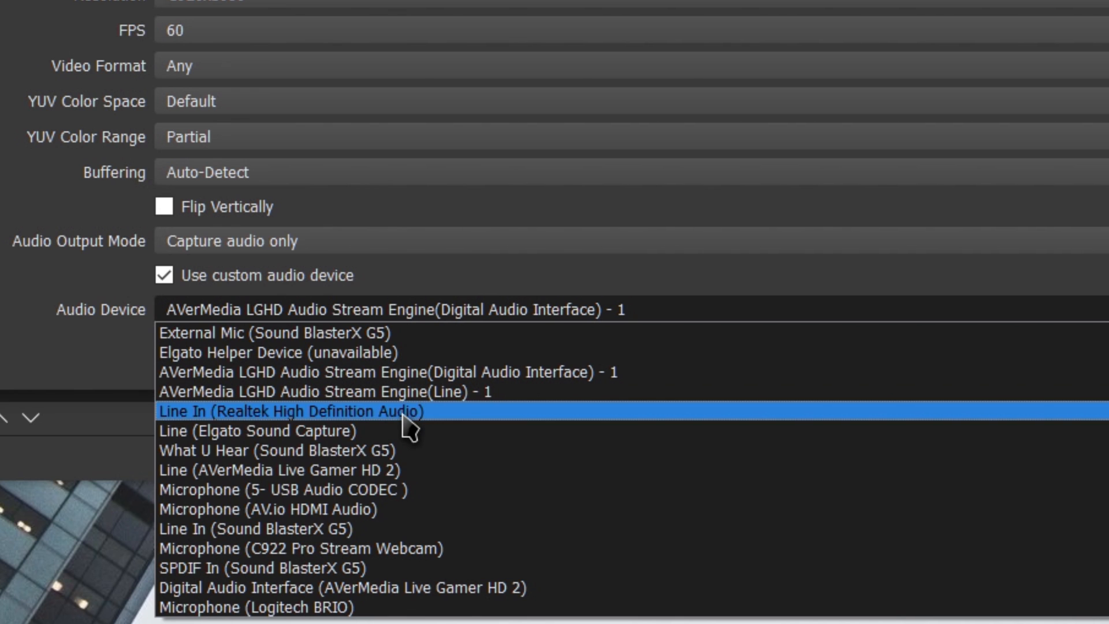
mouse_move(361, 531)
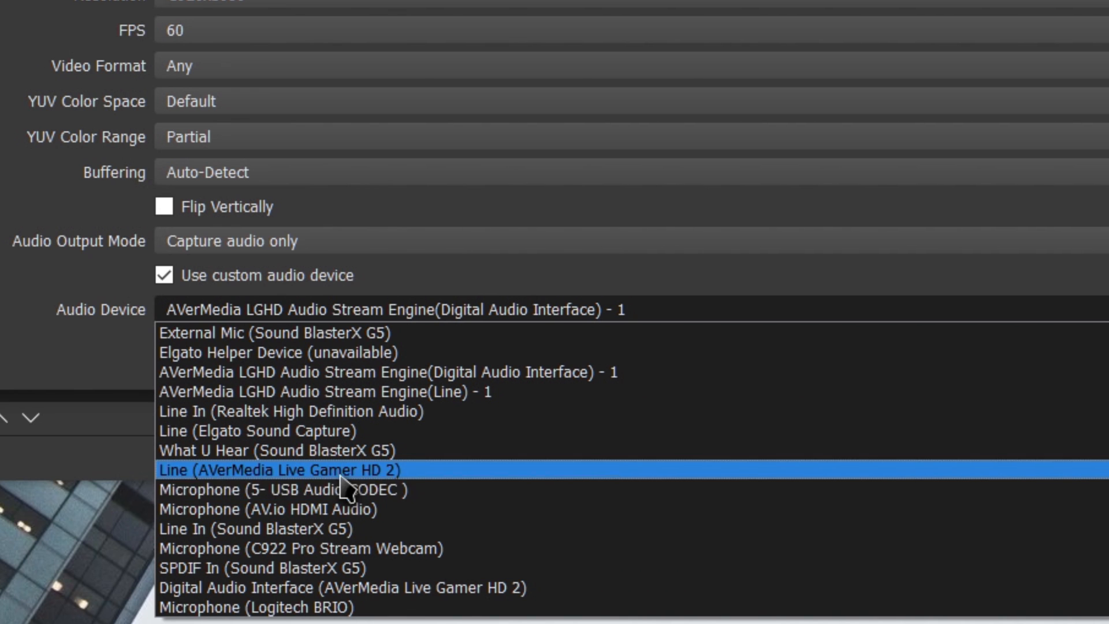
mouse_move(283, 411)
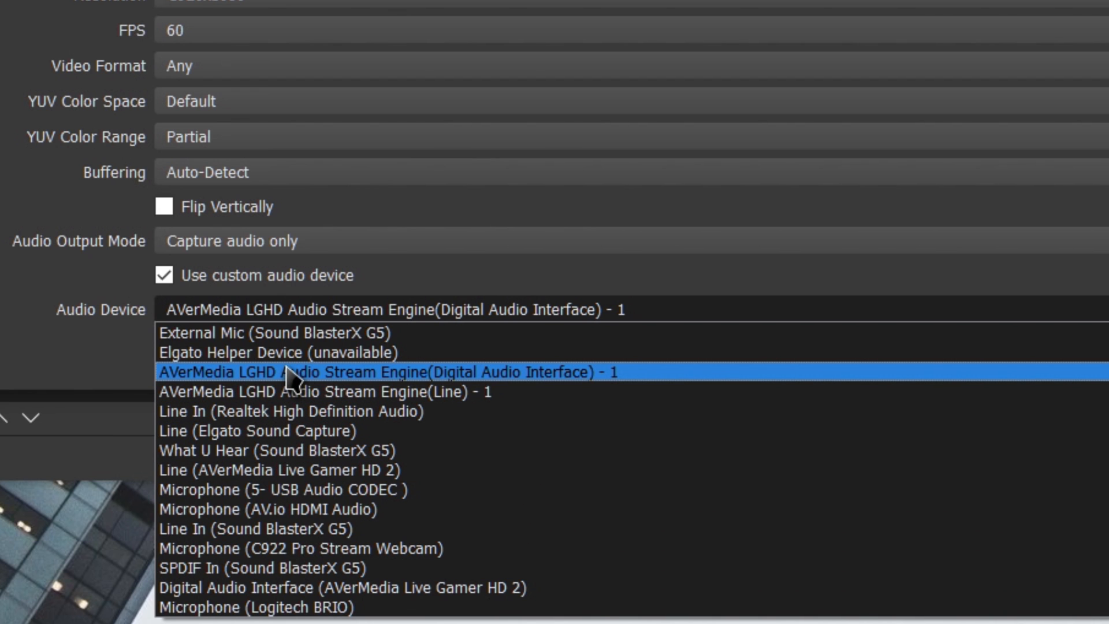
mouse_move(295, 393)
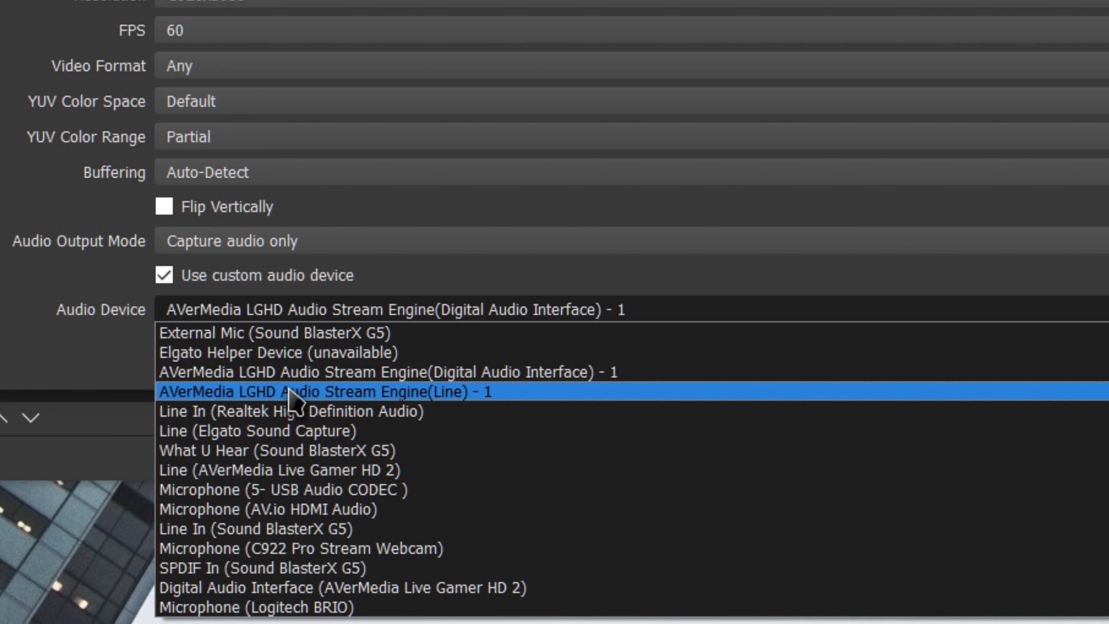
mouse_move(271, 403)
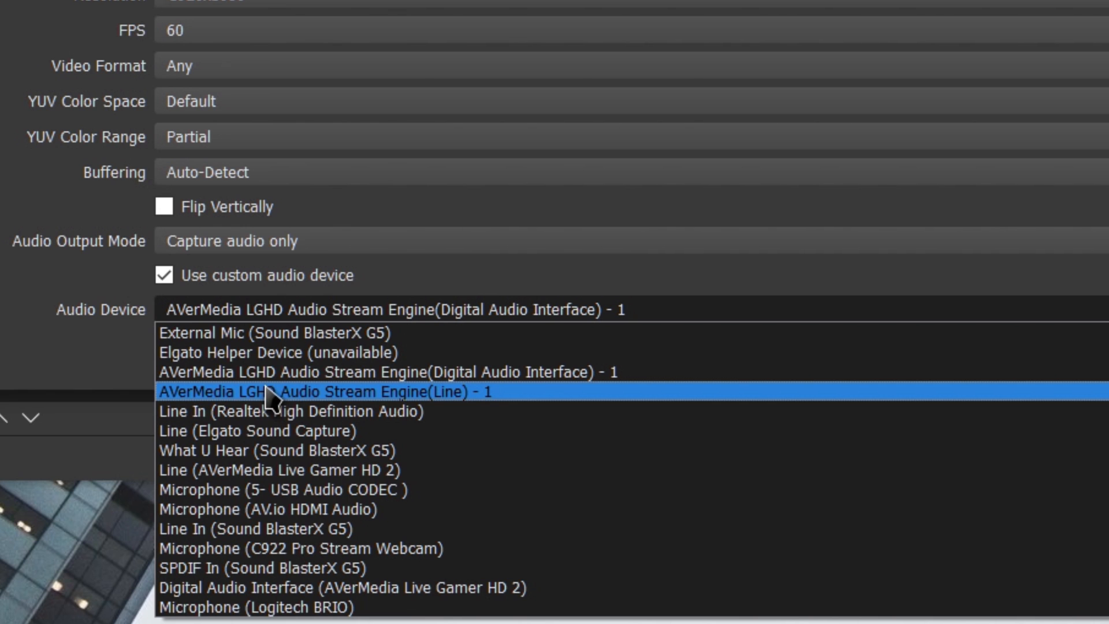
mouse_move(304, 411)
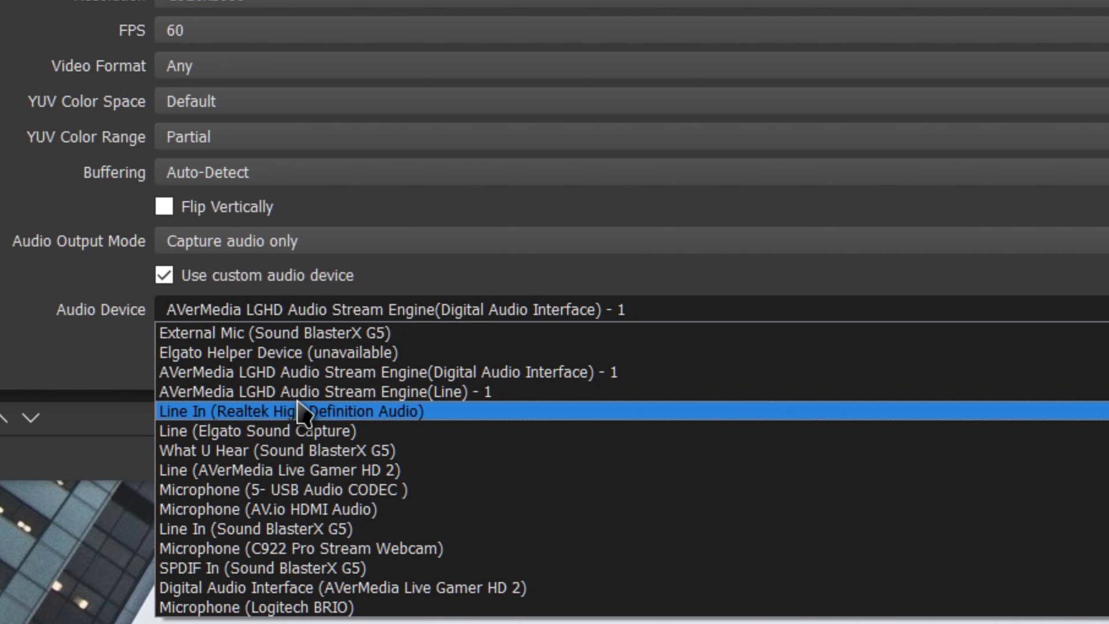
mouse_move(297, 373)
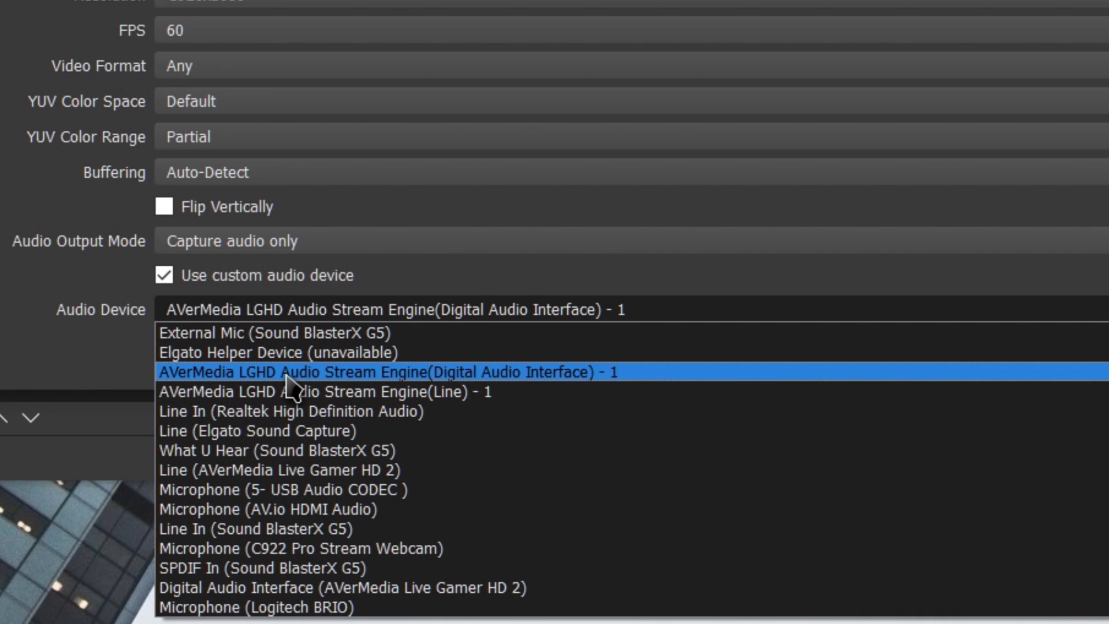
mouse_move(392, 393)
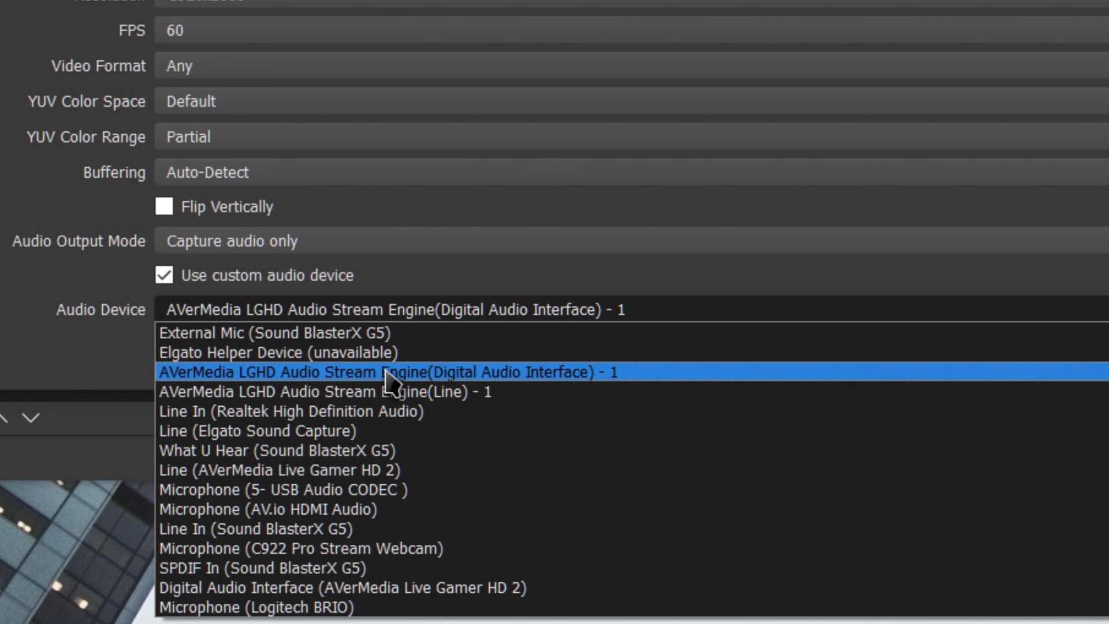
mouse_move(276, 452)
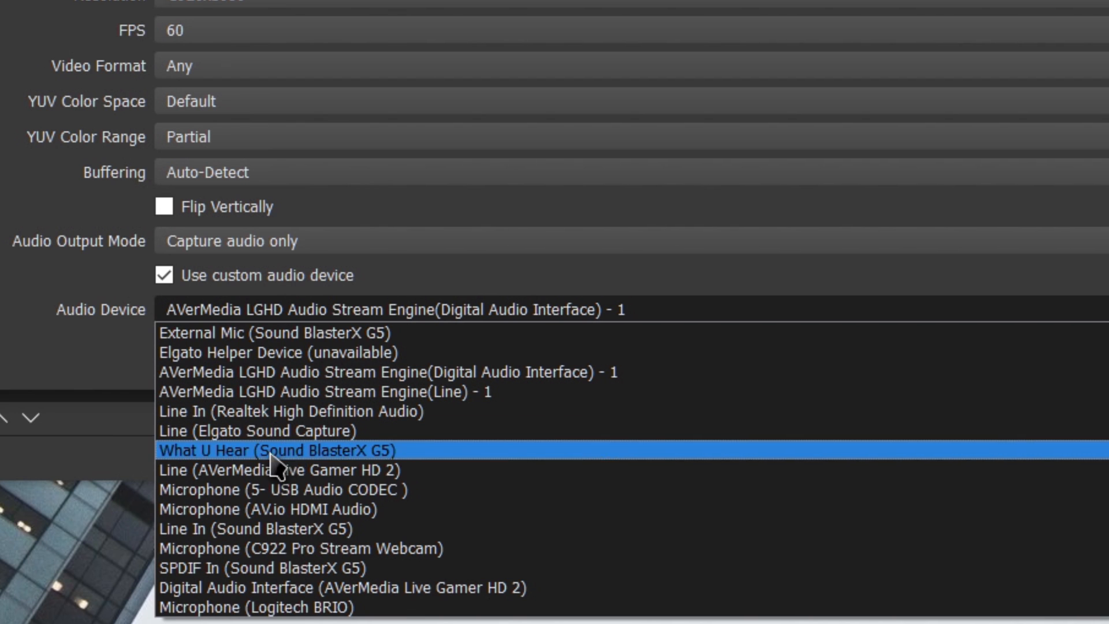
mouse_move(326, 470)
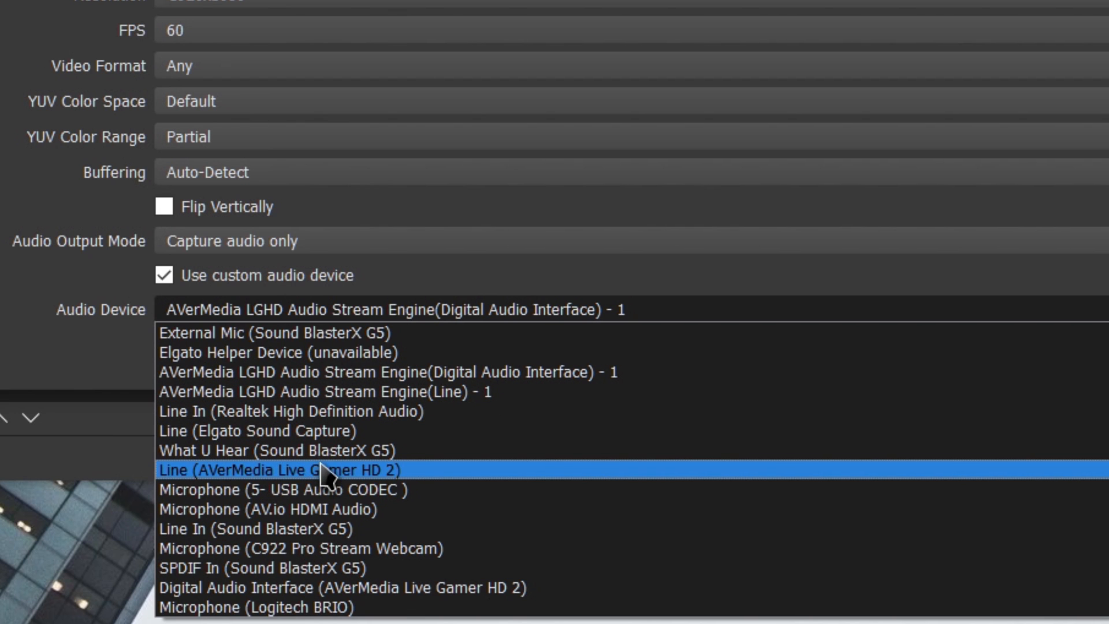
mouse_move(390, 607)
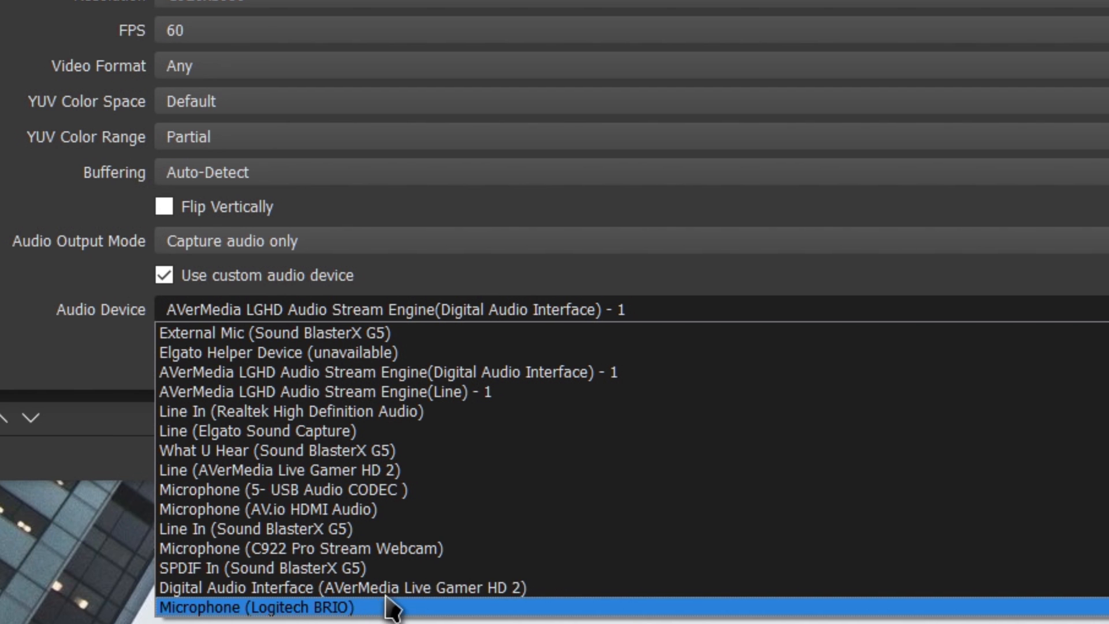
mouse_move(526, 587)
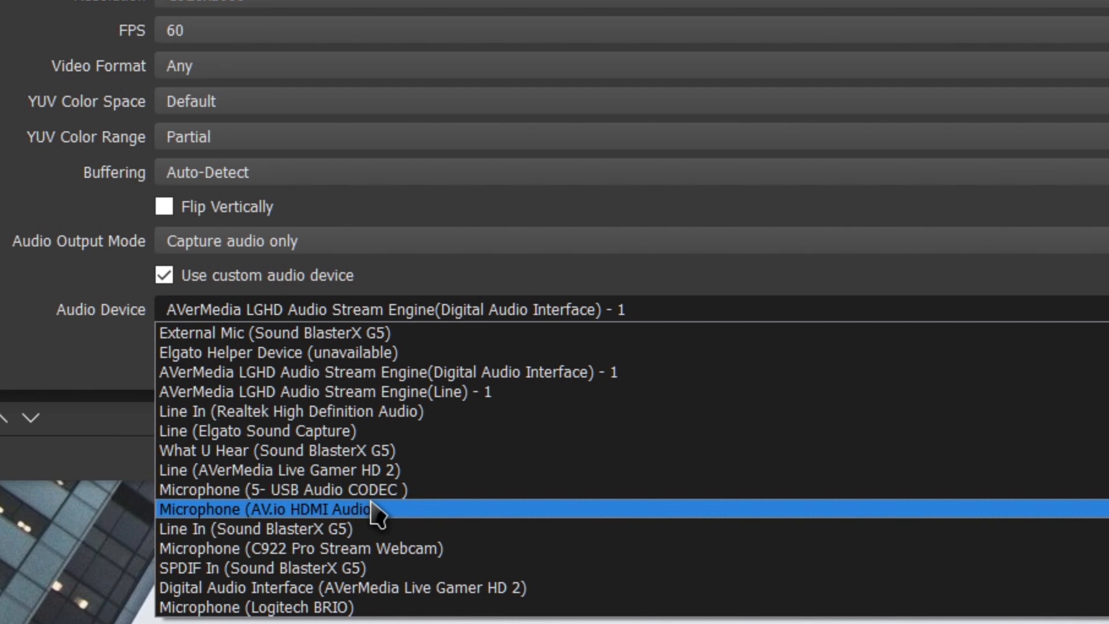
mouse_move(393, 453)
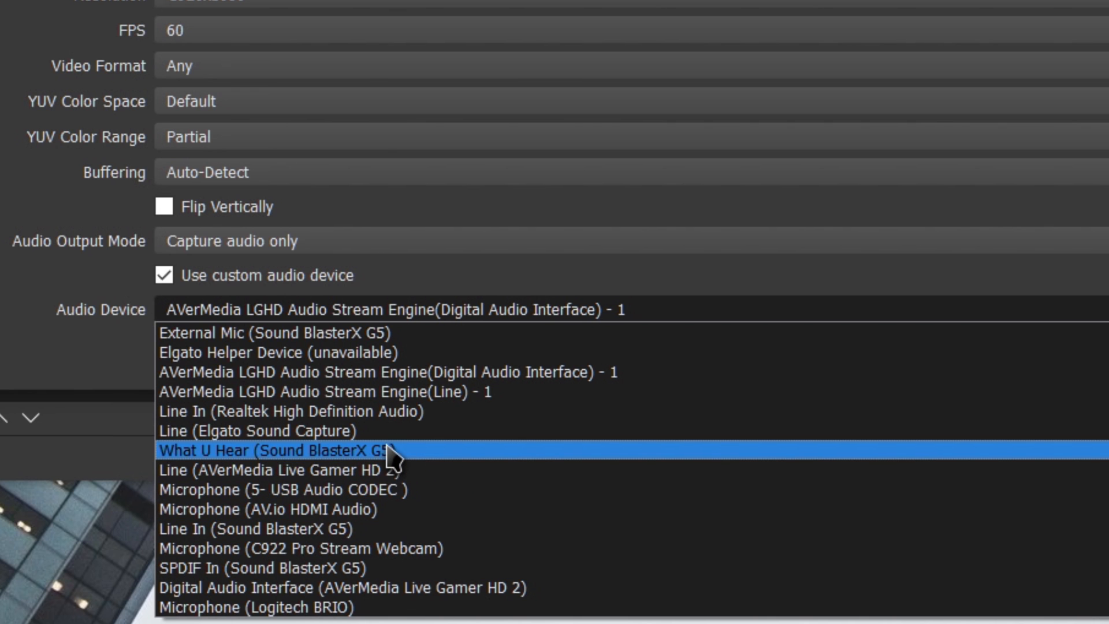
mouse_move(459, 373)
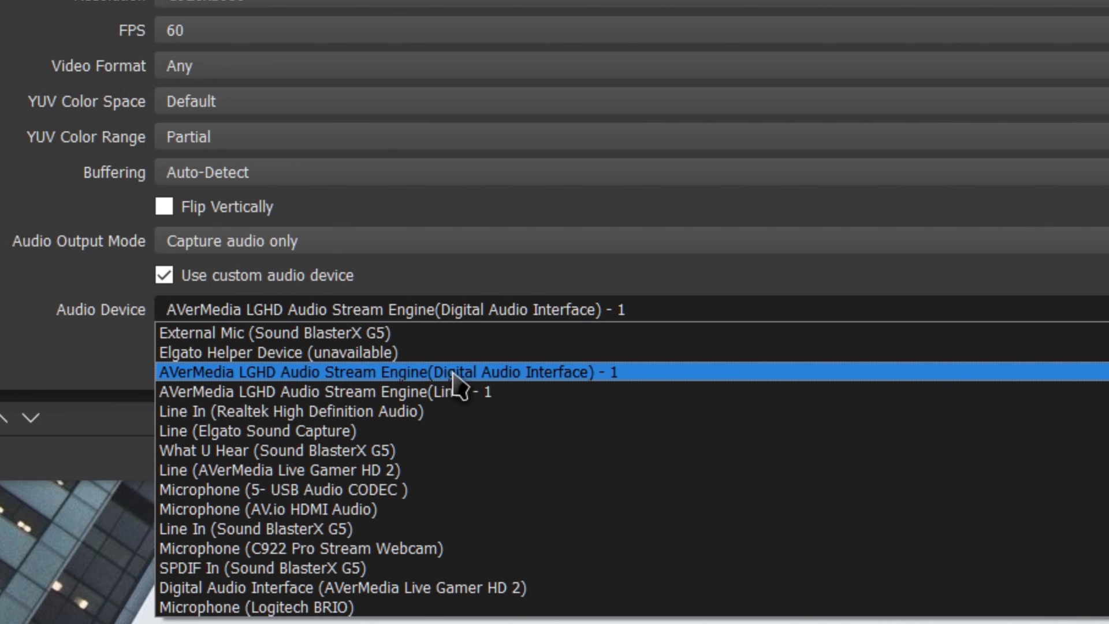
Choose AVerMedia LGHD Audio Stream Engine (Digital Audio Interface) and save the LGHD2 properties with OK
left_click(389, 372)
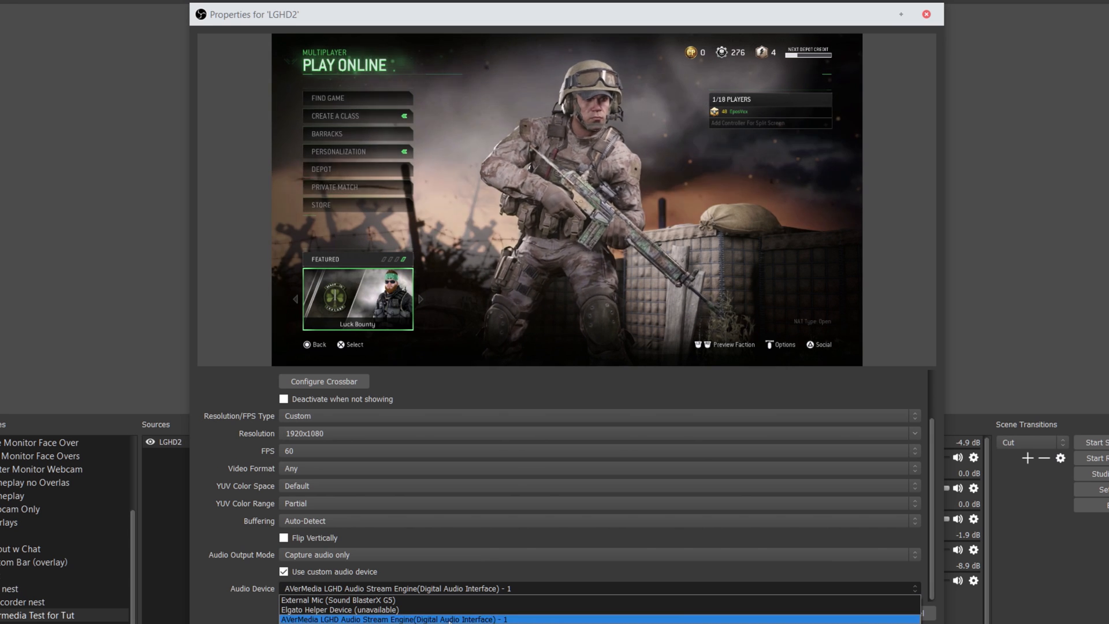
left_click(394, 619)
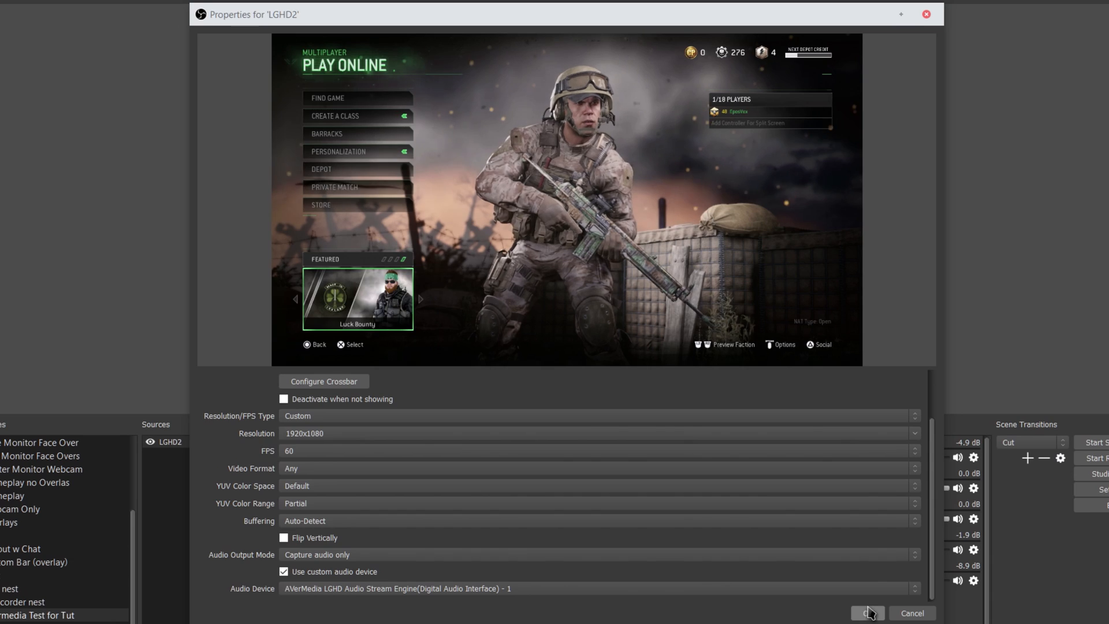
left_click(868, 613)
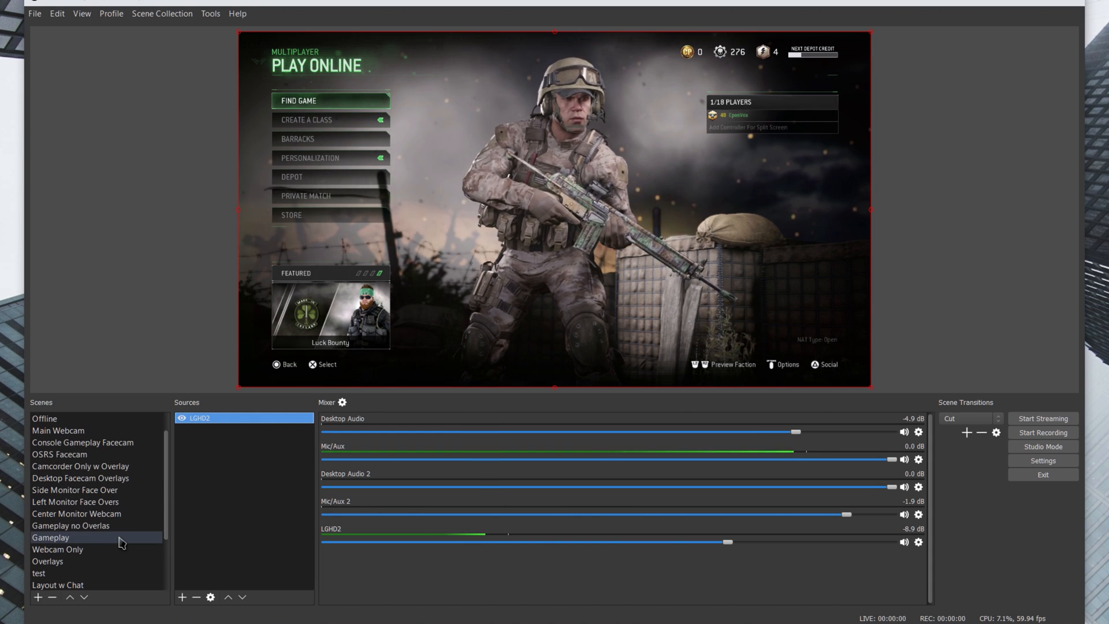
Switch via Console Gameplay Facecam to the Gameplay scene showing Overlays, LGHD2 and HD60 S
left_click(82, 443)
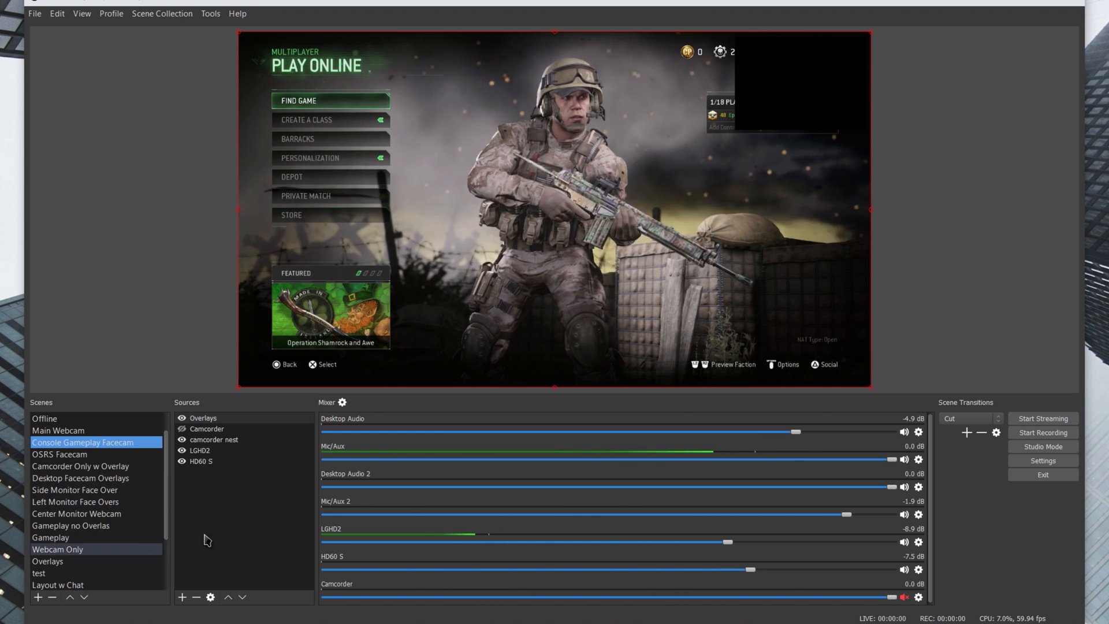
left_click(50, 538)
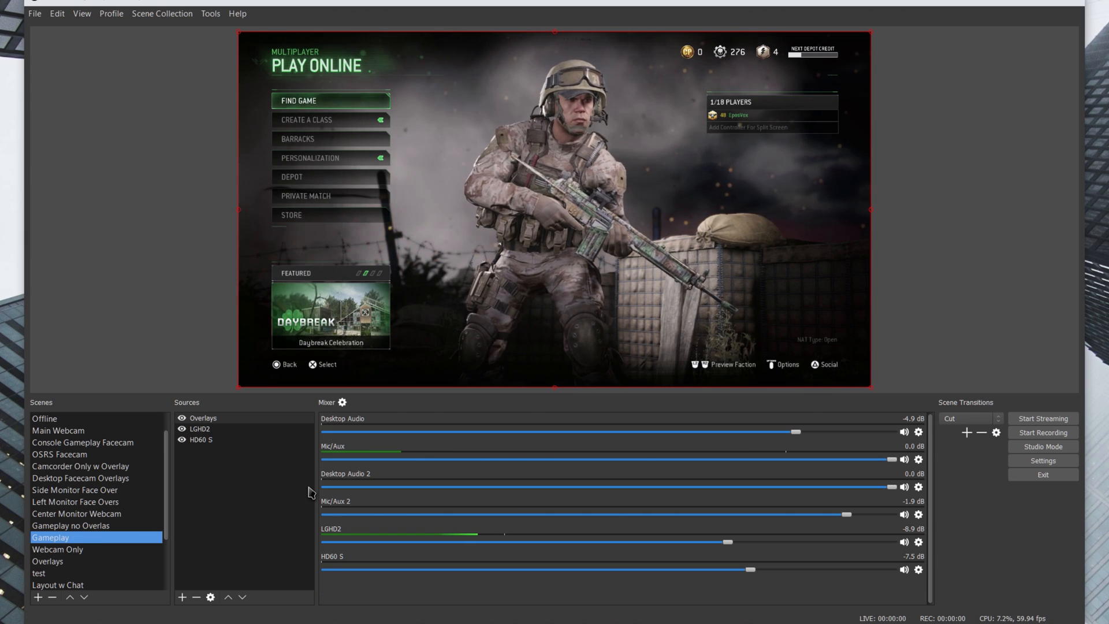